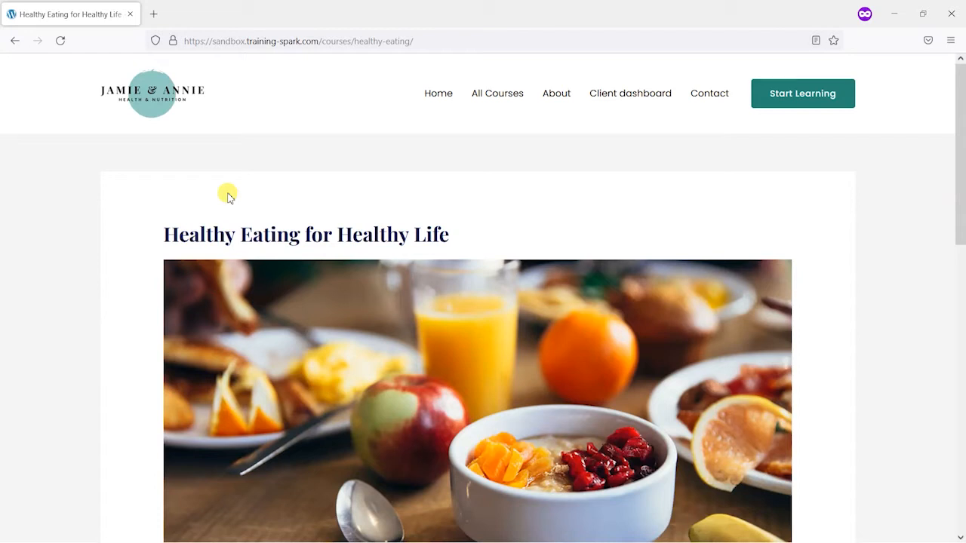
mouse_move(954, 166)
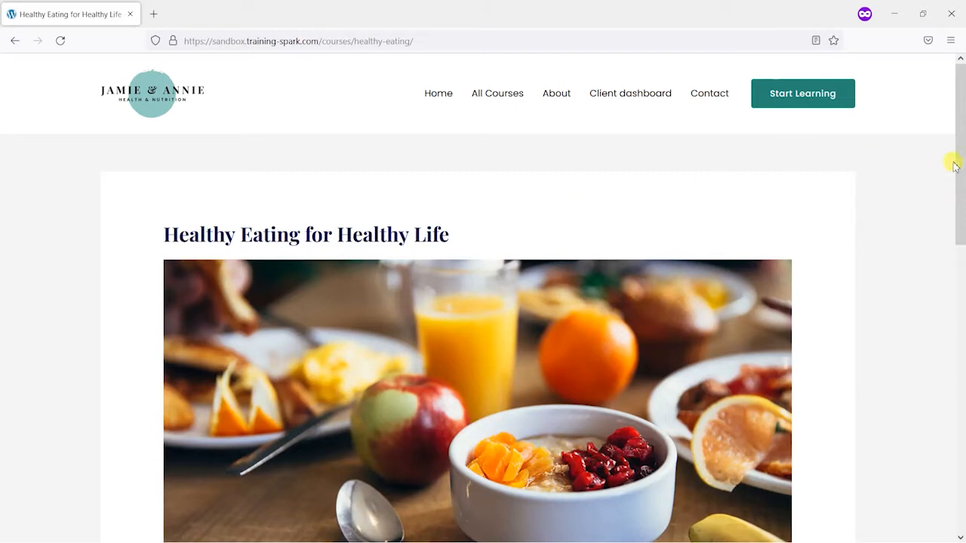
- Review the Video call 1 lesson's release schedule options, then bring up the Cohort Manager product page
scroll("down", 3)
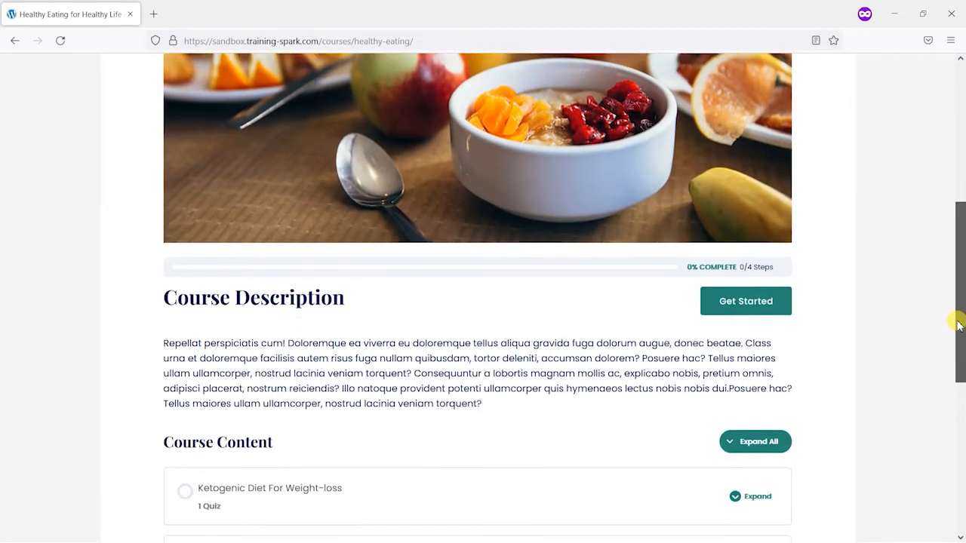
scroll("down", 3)
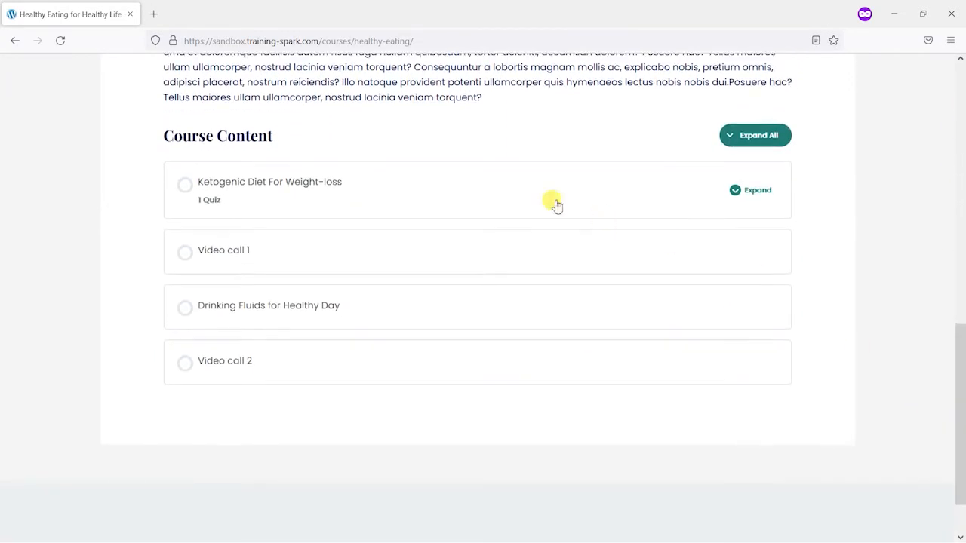
mouse_move(271, 120)
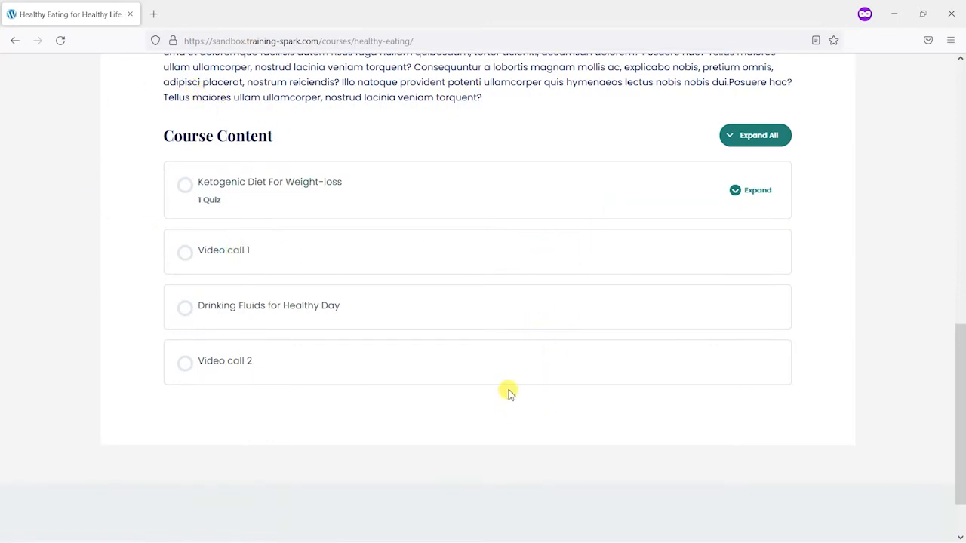
mouse_move(384, 134)
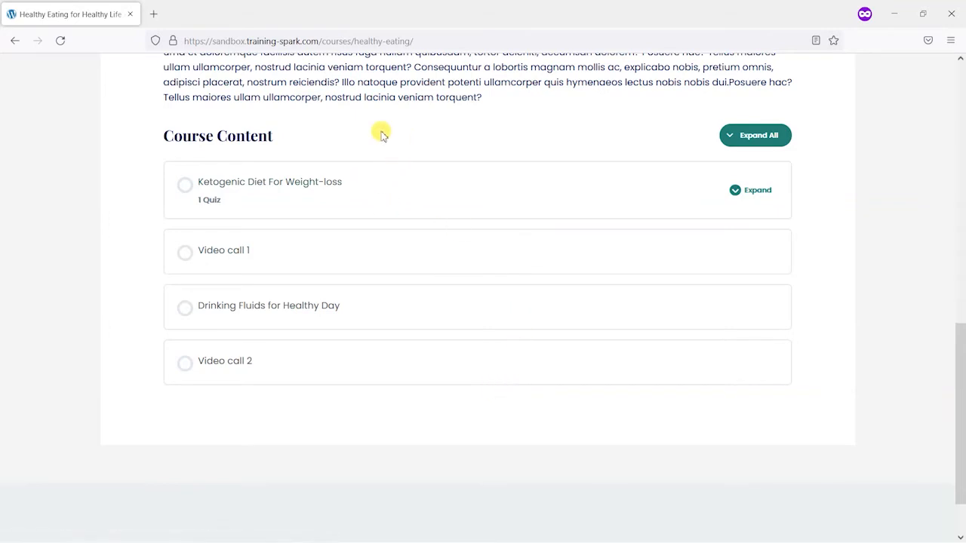
mouse_move(423, 140)
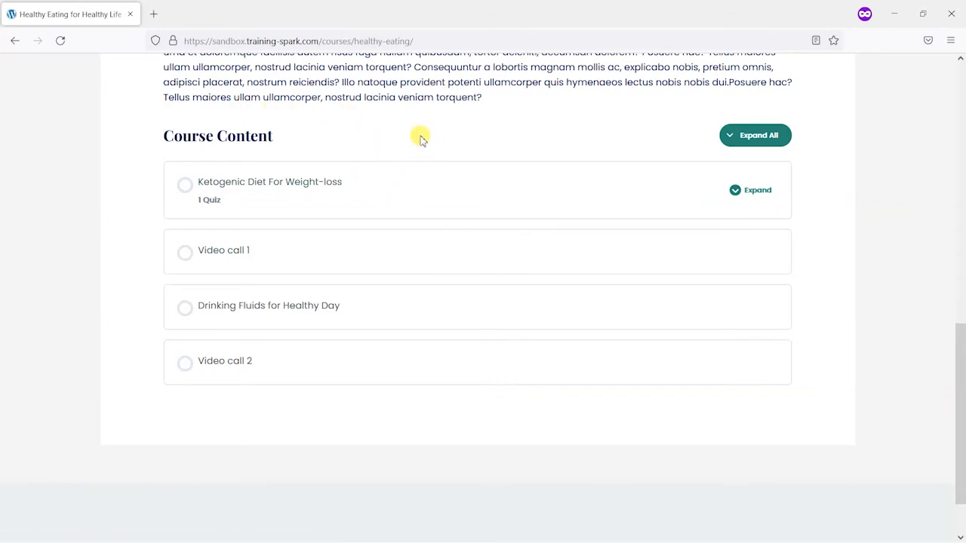
mouse_move(426, 371)
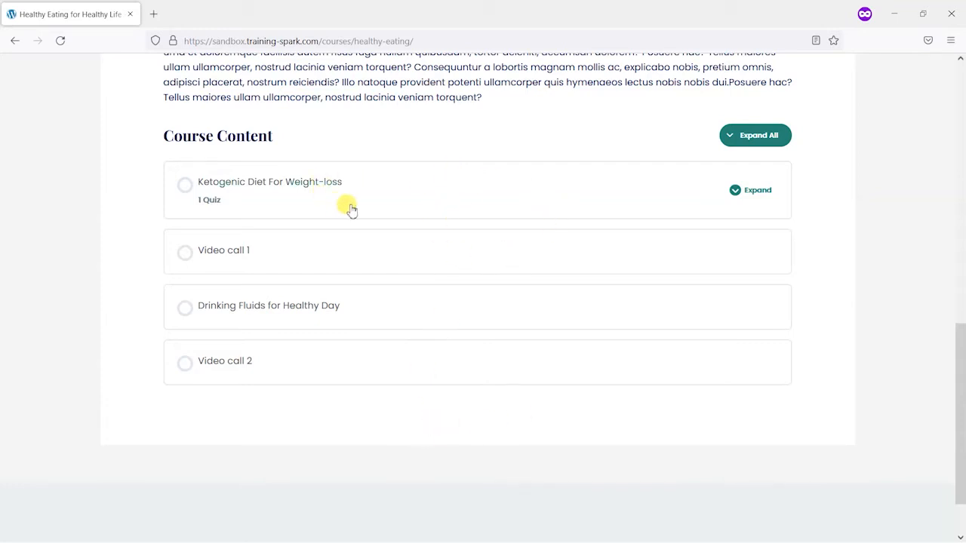
mouse_move(766, 181)
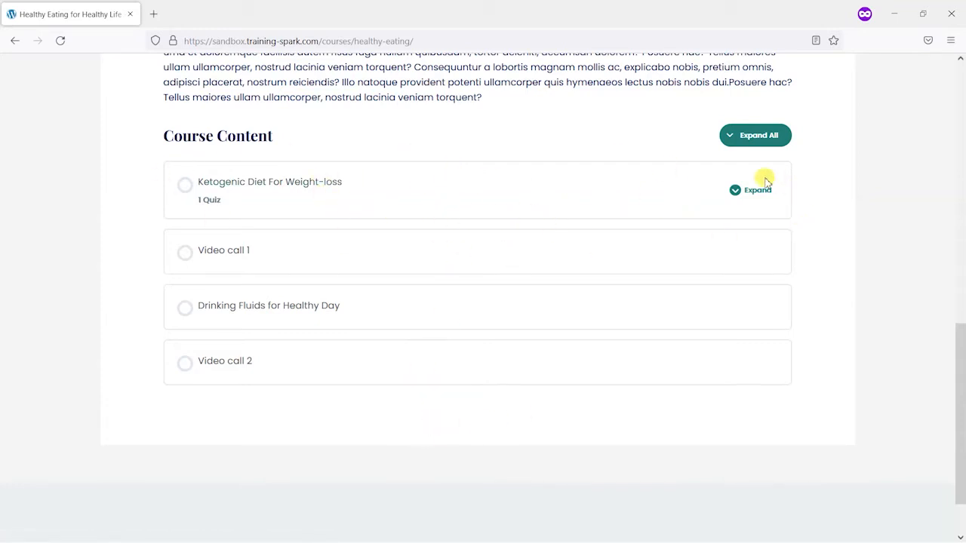
mouse_move(328, 235)
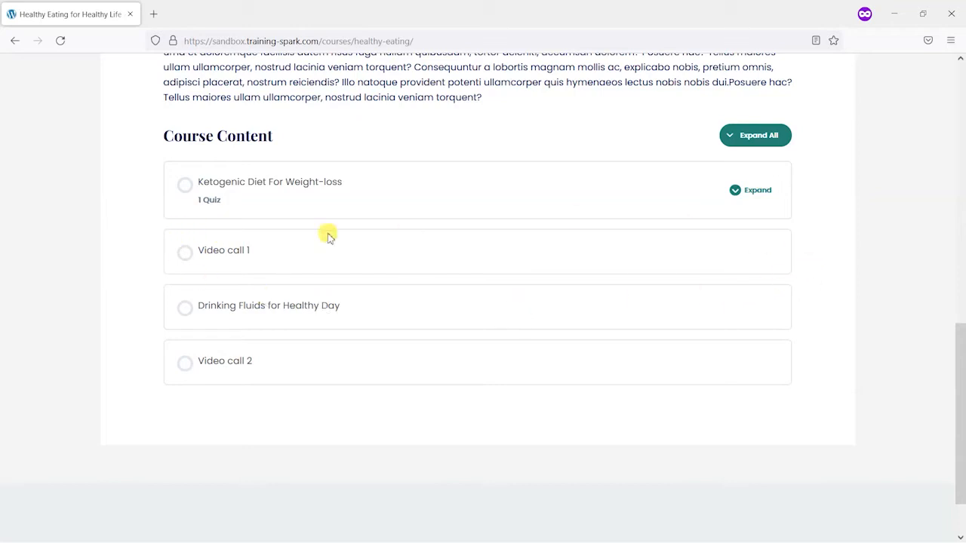
mouse_move(359, 456)
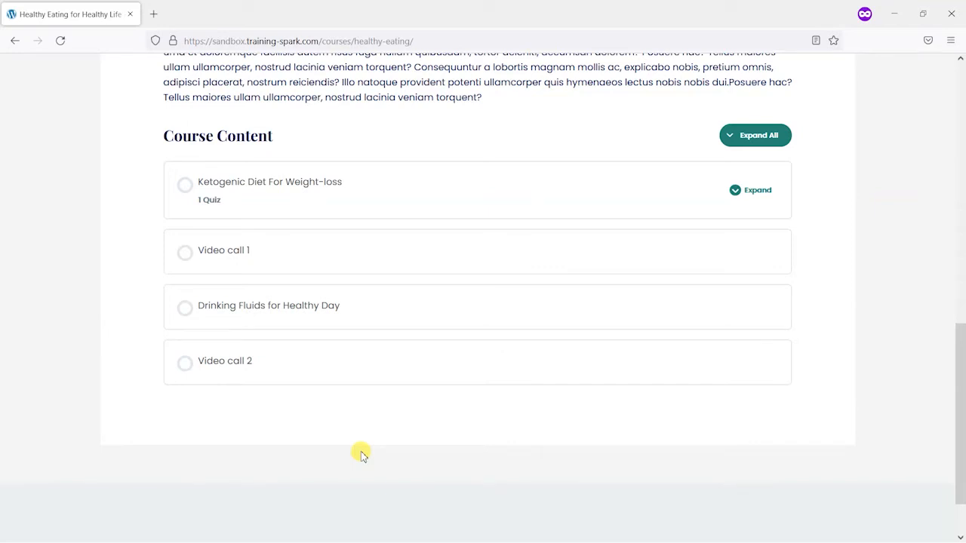
scroll("up", 3)
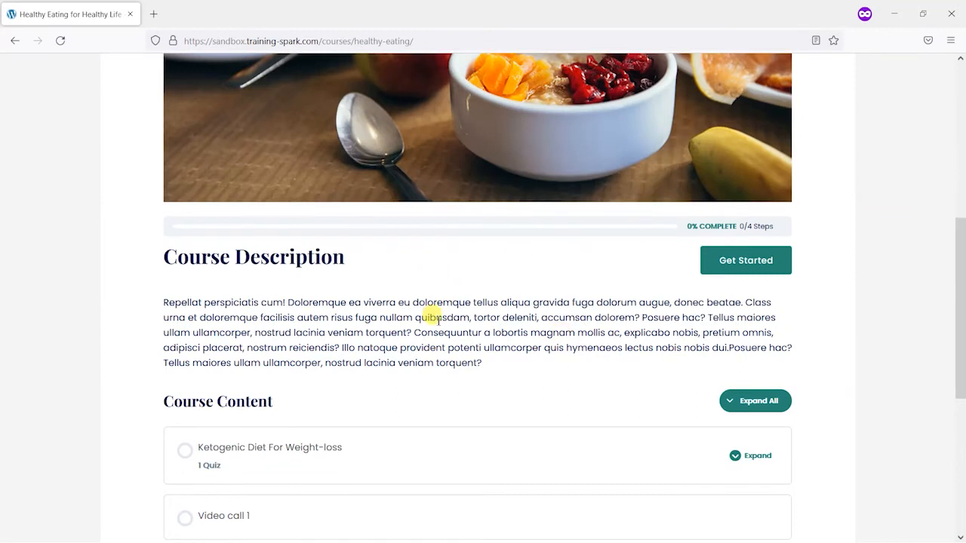
scroll("down", 3)
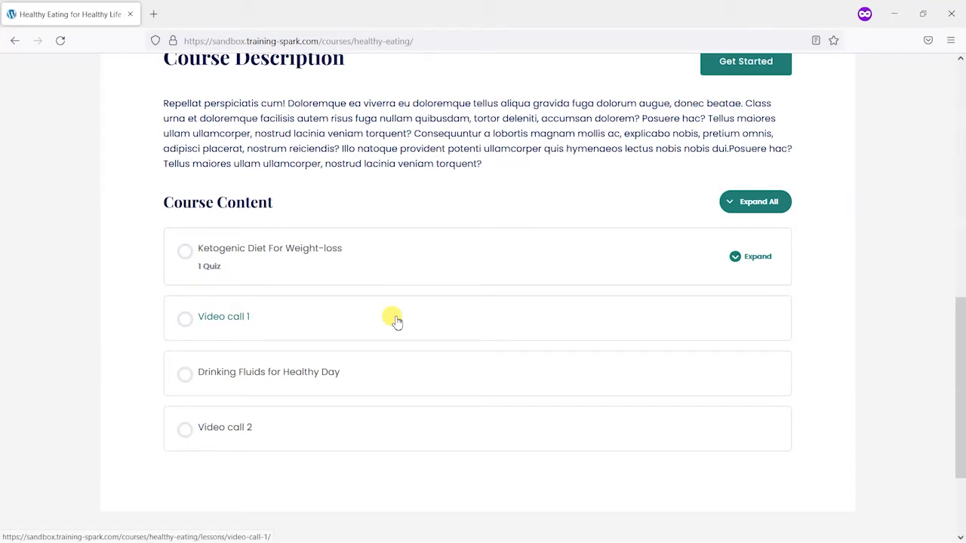
scroll("down", 3)
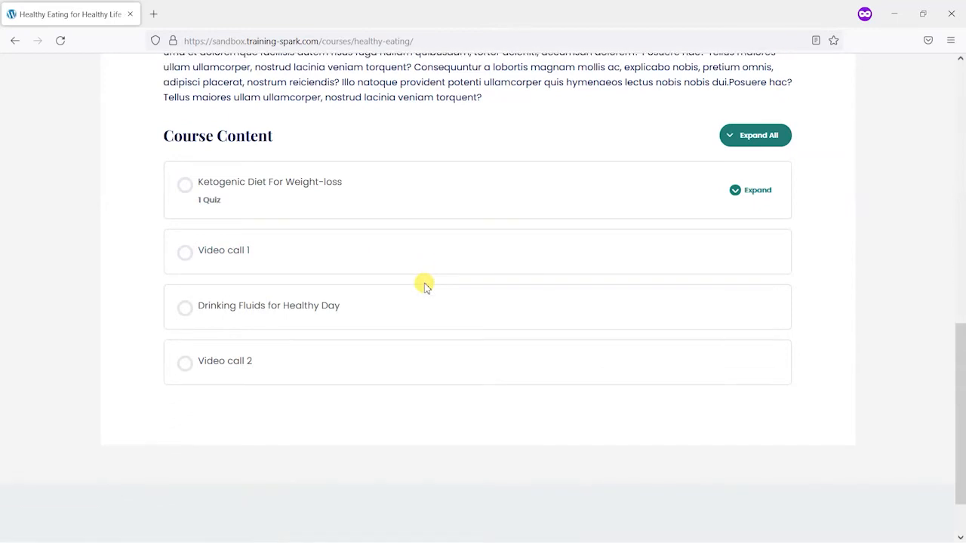
key("Alt+Tab")
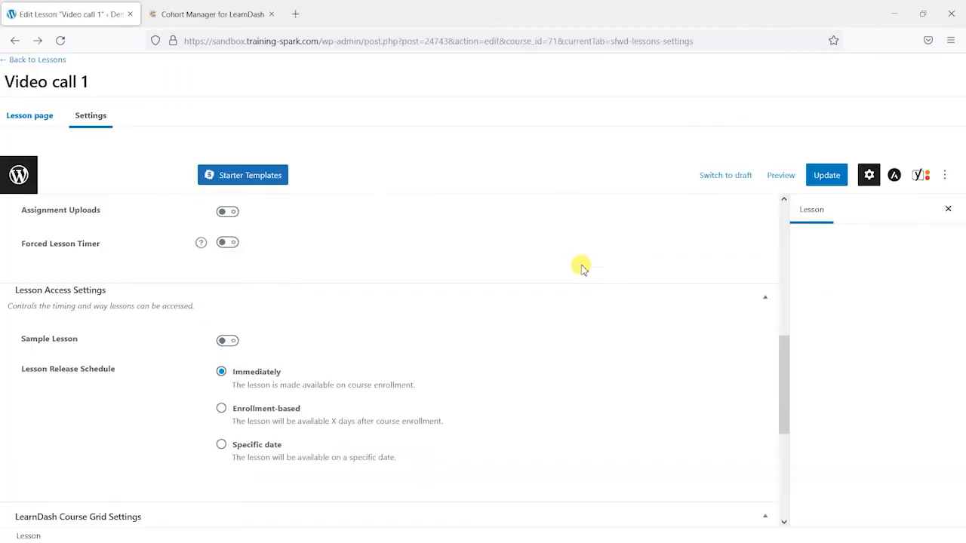
mouse_move(68, 62)
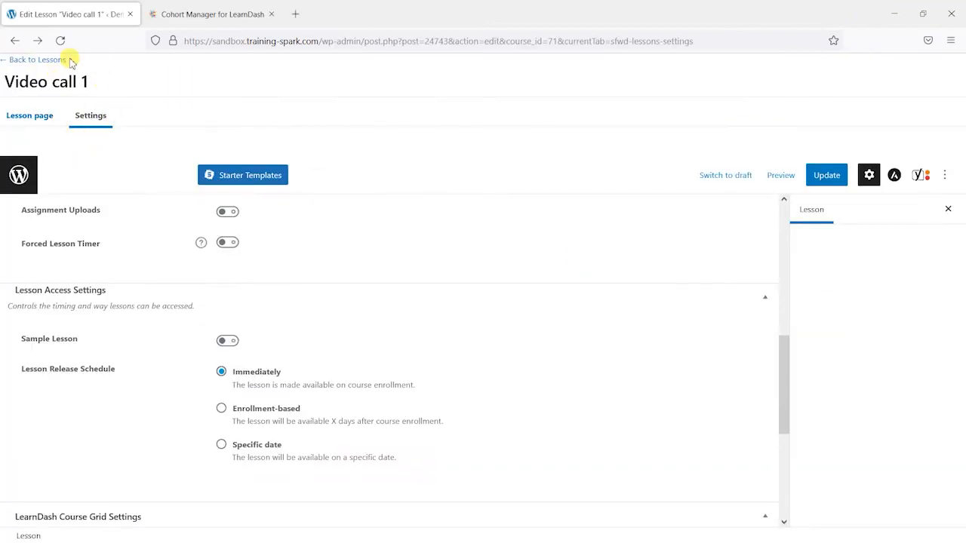
scroll("down", 3)
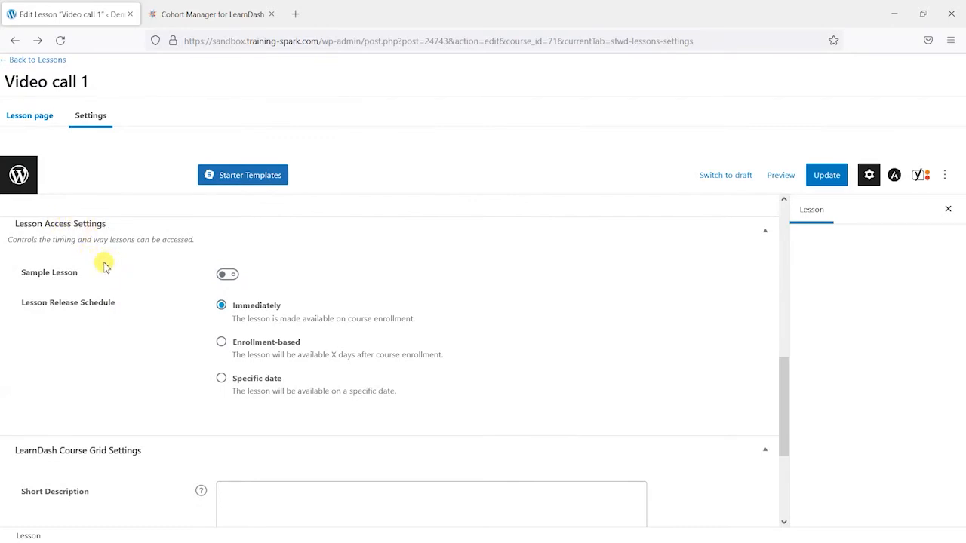
mouse_move(94, 317)
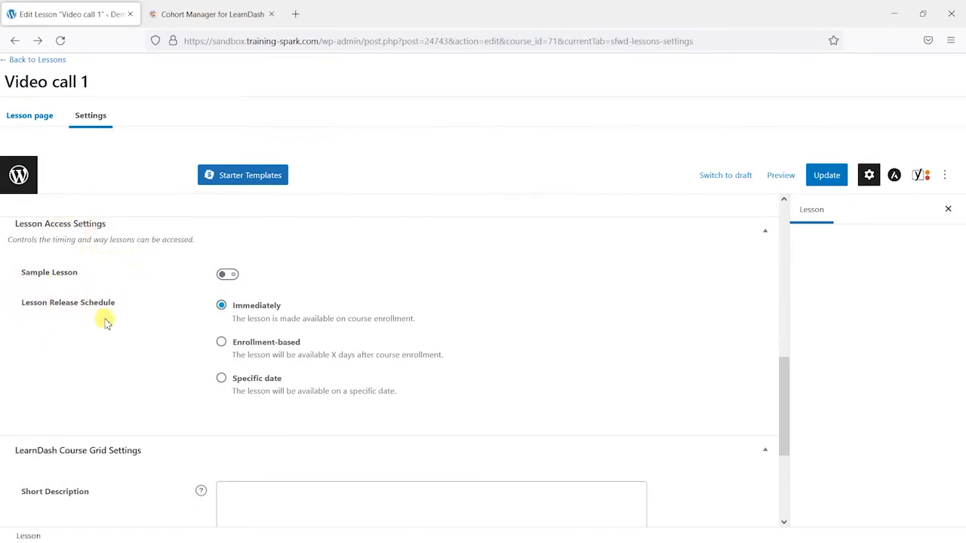
mouse_move(299, 319)
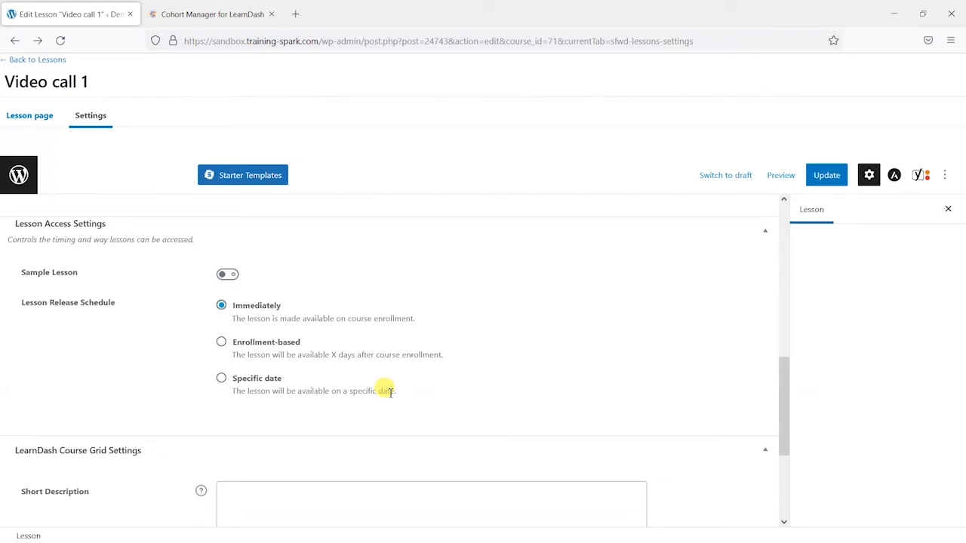
left_click(211, 13)
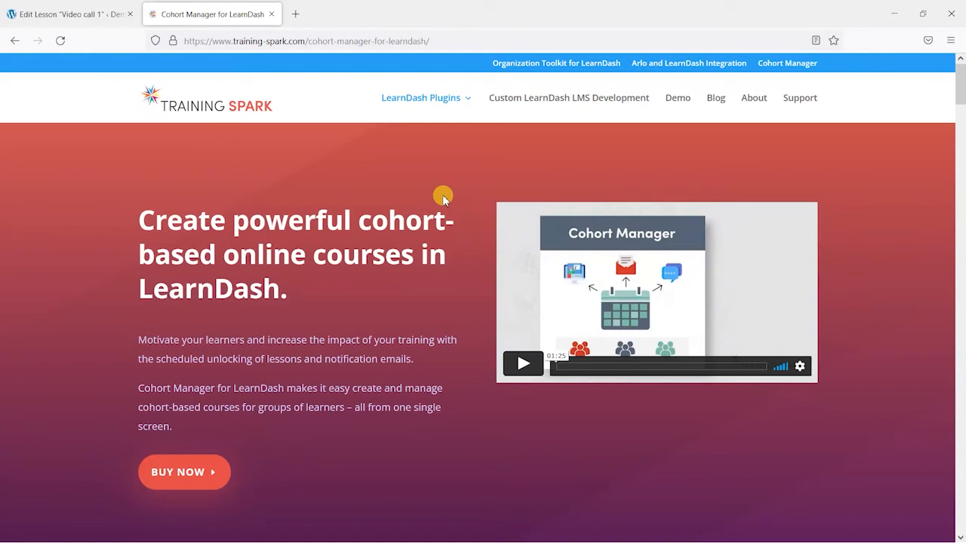
mouse_move(445, 204)
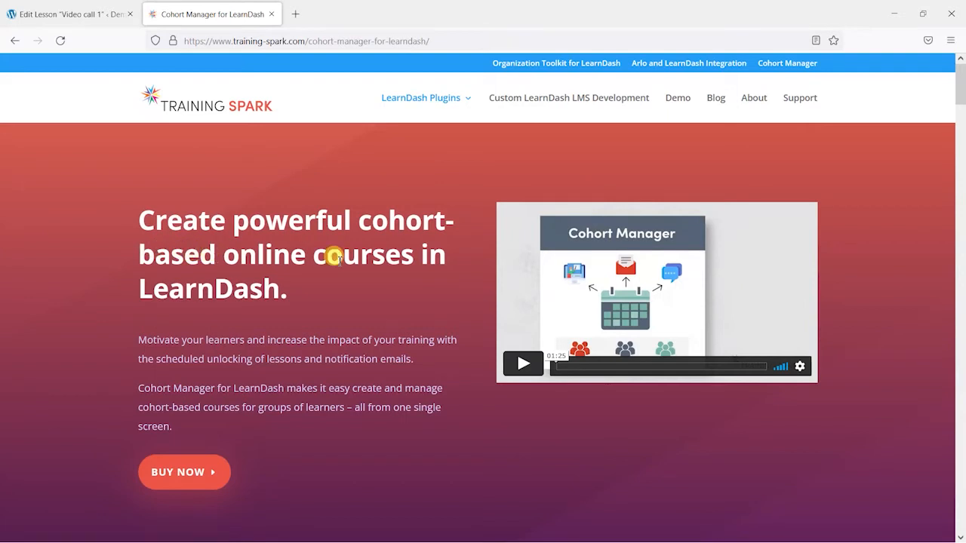
mouse_move(420, 295)
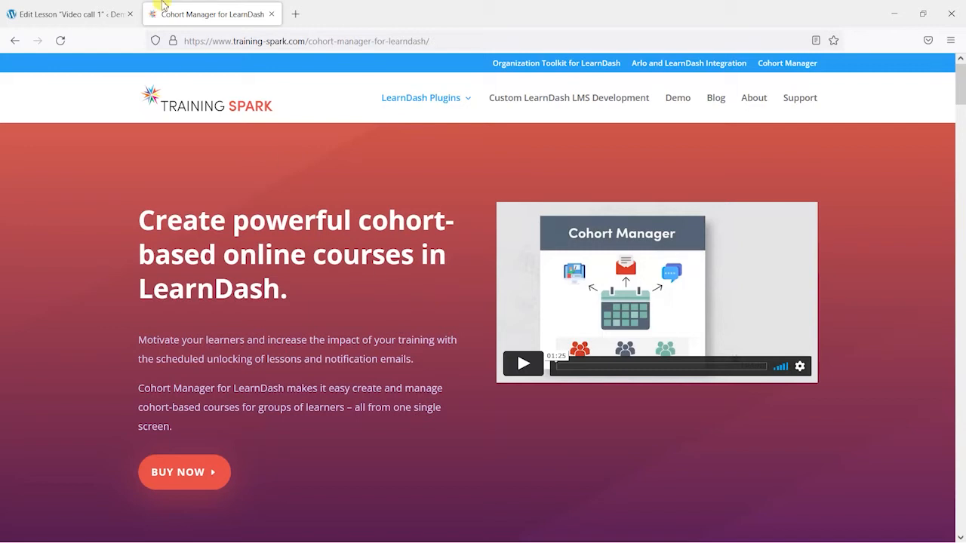
- Return from the Video call 1 editor to the lessons list, go to installed Plugins and begin Add New
left_click(73, 13)
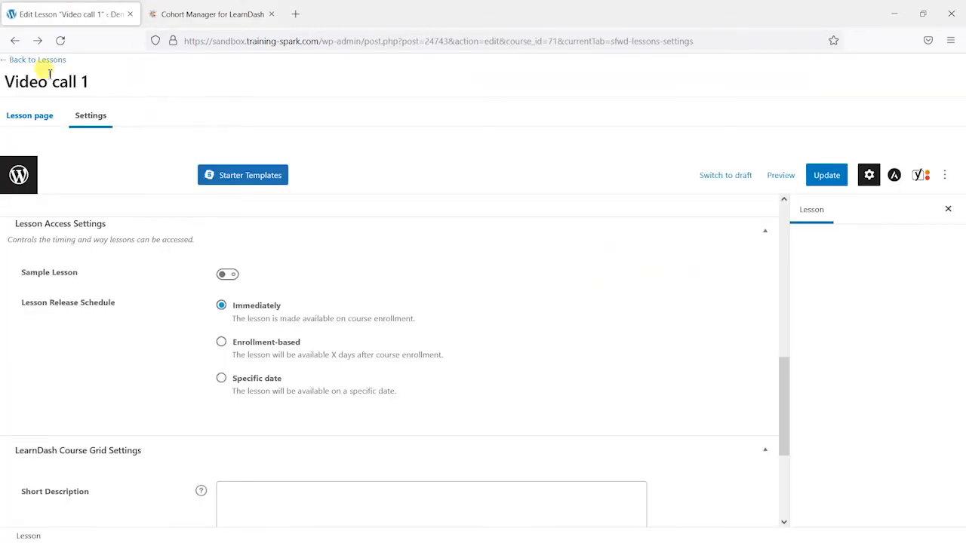
left_click(33, 60)
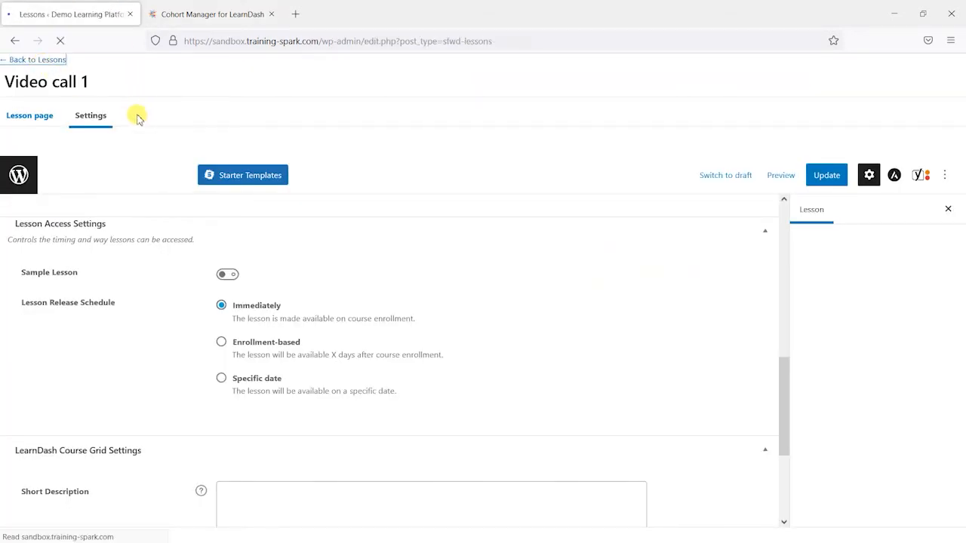
left_click(33, 60)
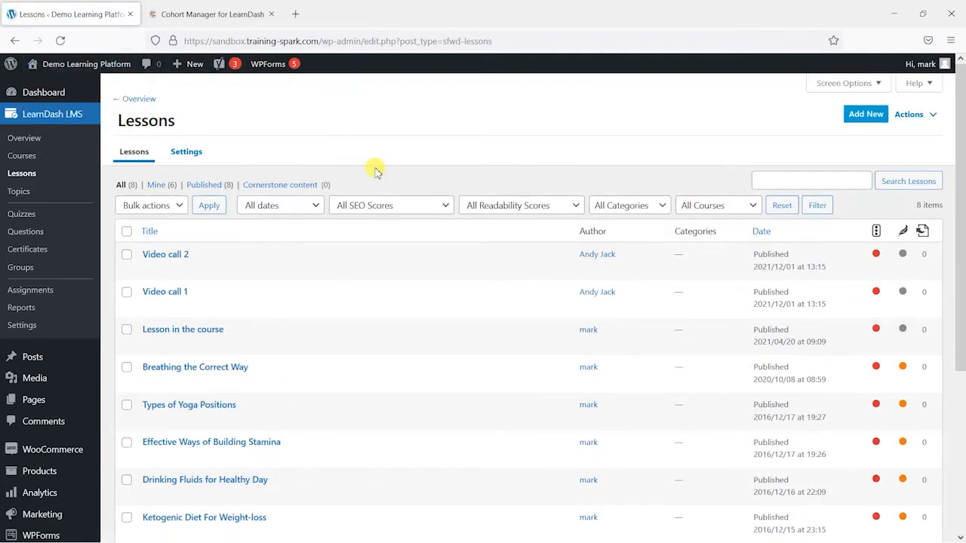
mouse_move(45, 332)
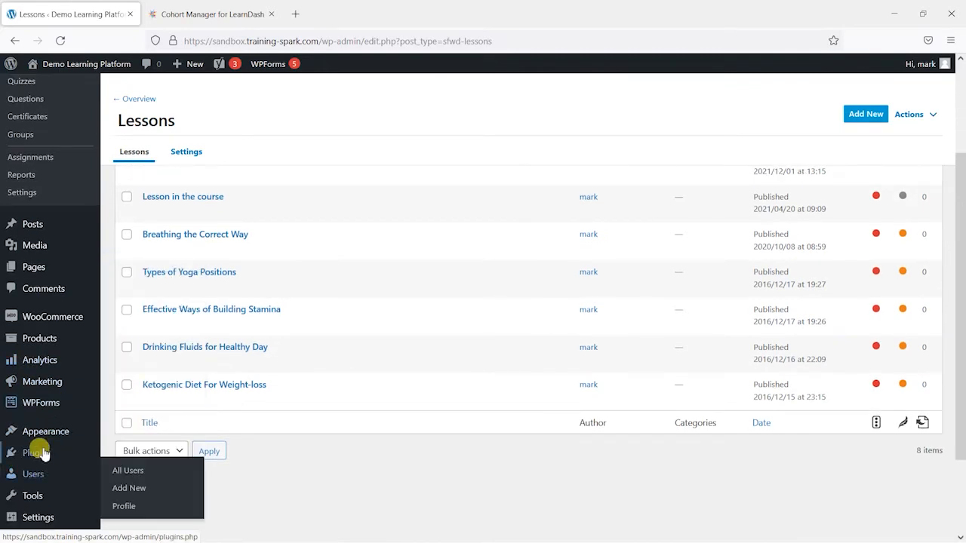
left_click(36, 449)
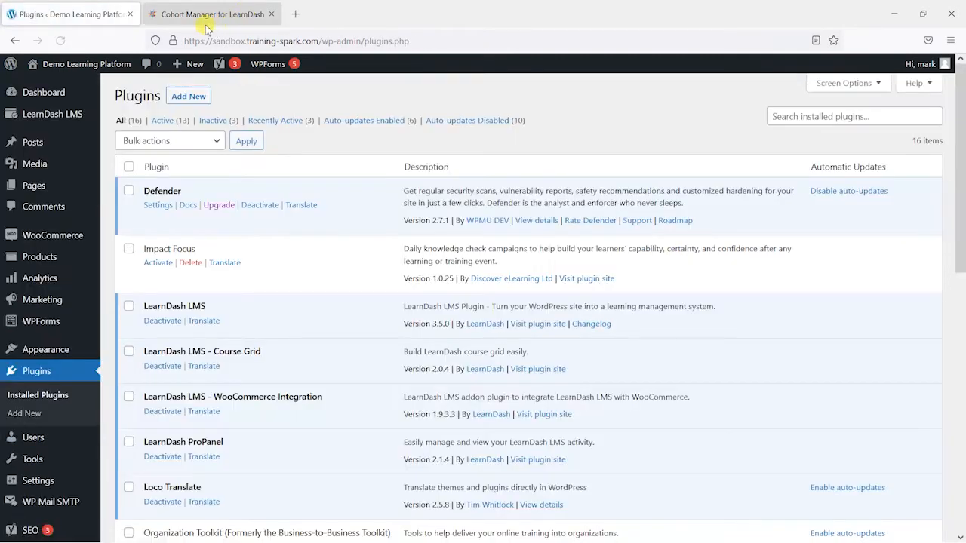
mouse_move(82, 306)
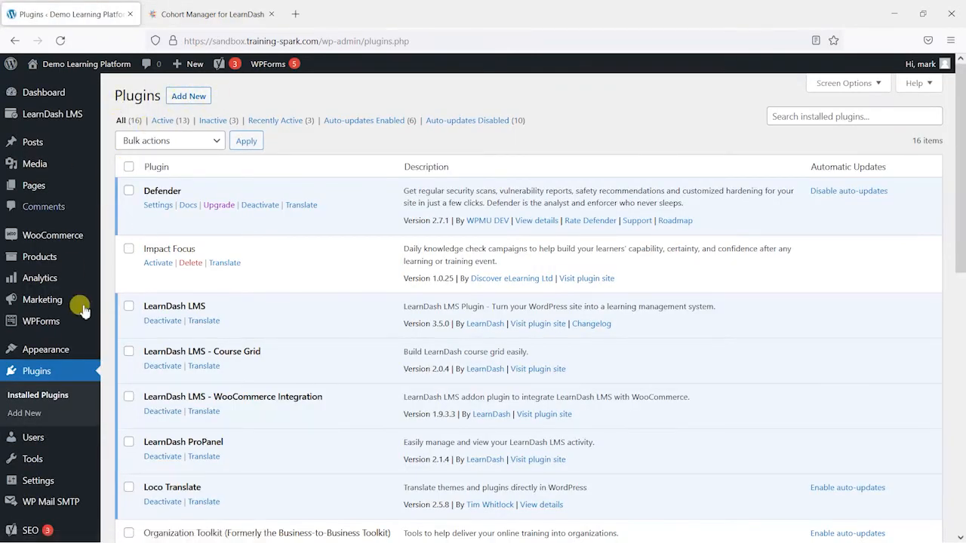
left_click(189, 97)
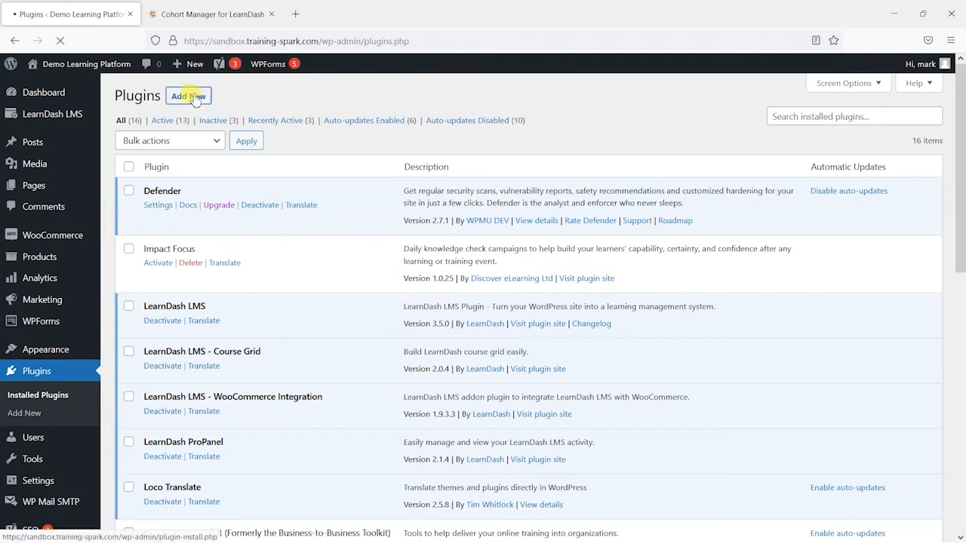
- Upload cohort-manager-premium.1.0.5.zip from the desktop and run Install Now
left_click(187, 96)
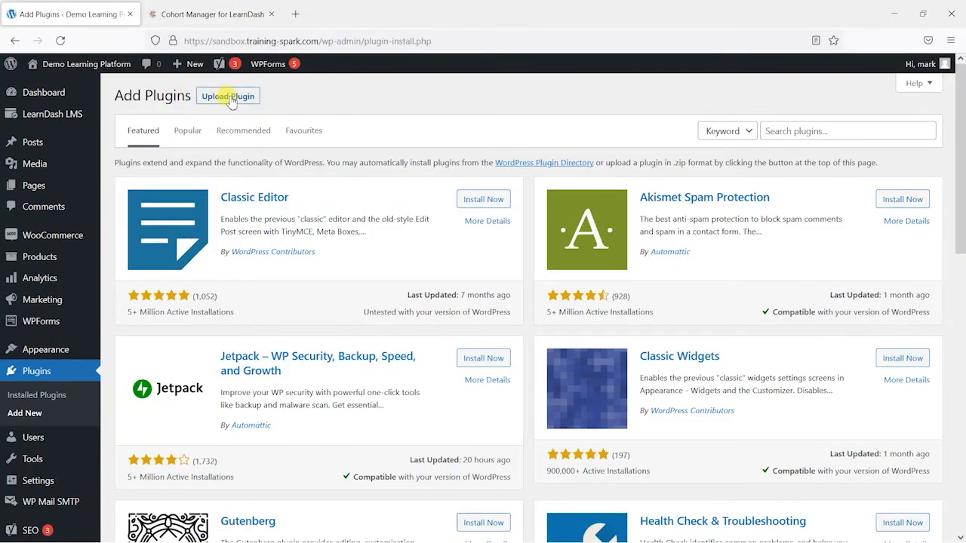
left_click(228, 97)
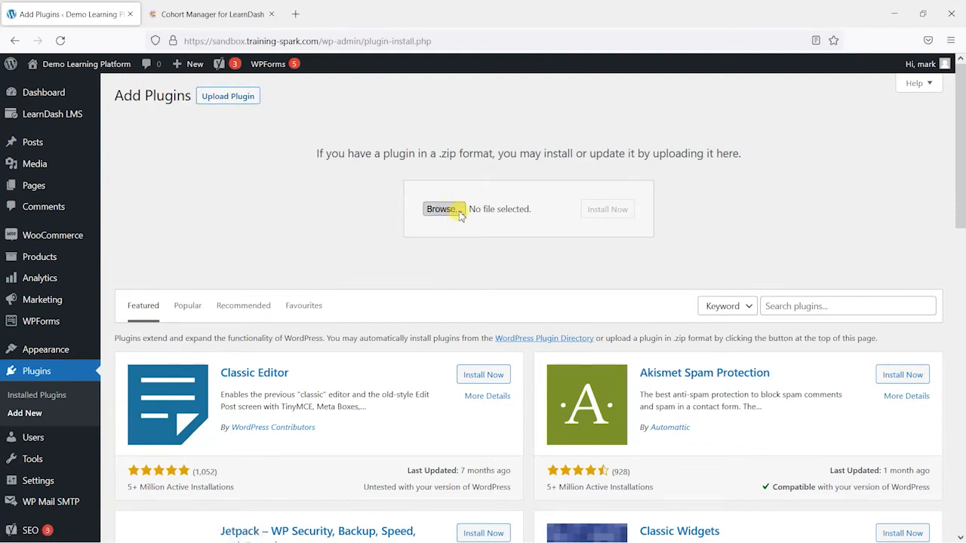
left_click(441, 208)
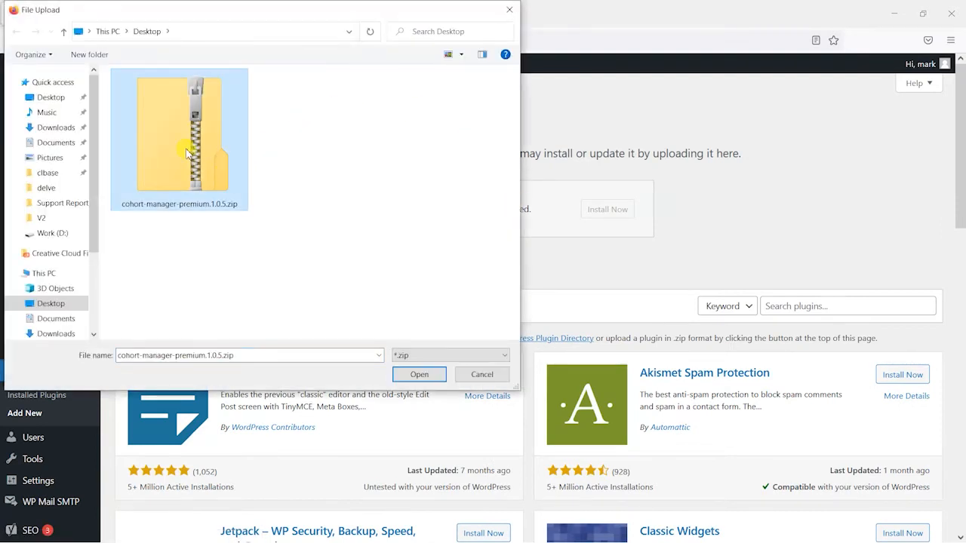
left_click(419, 375)
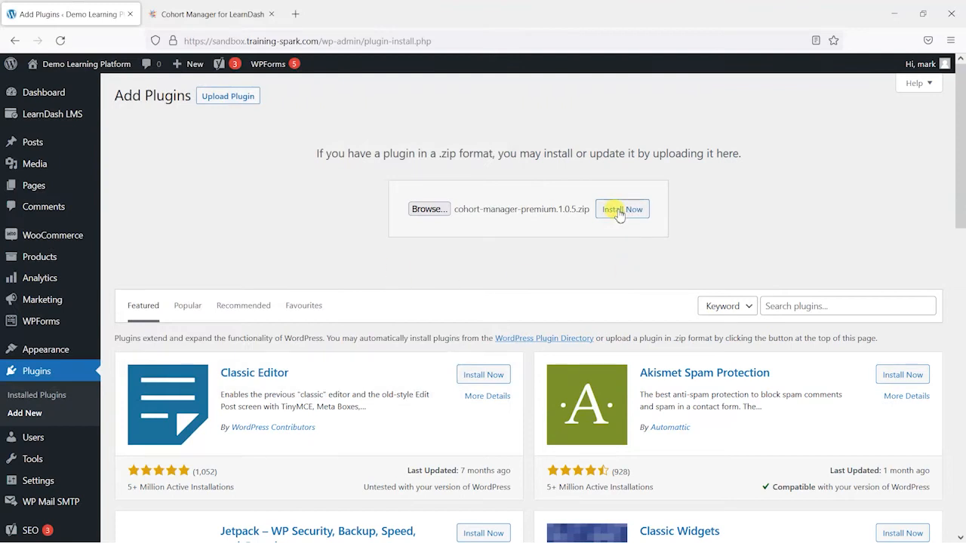
left_click(622, 208)
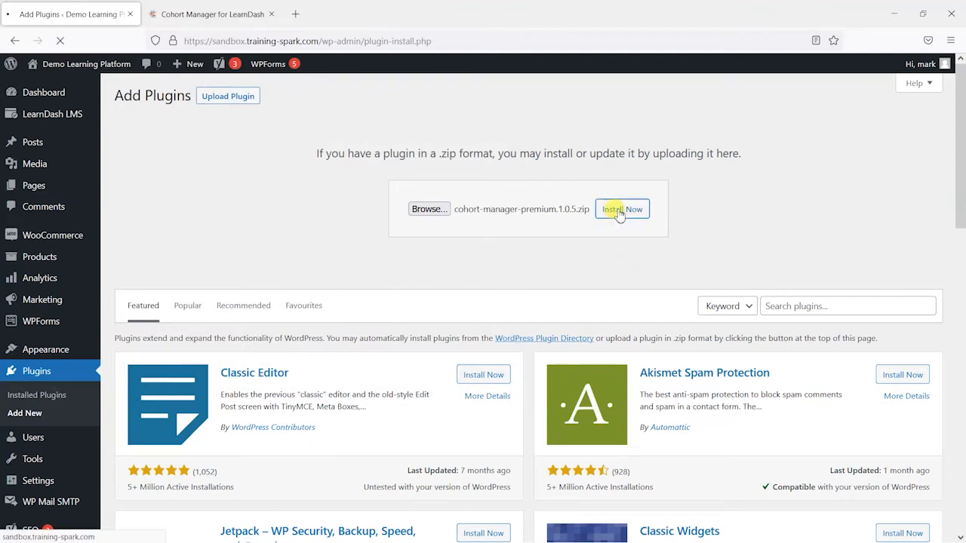
left_click(622, 208)
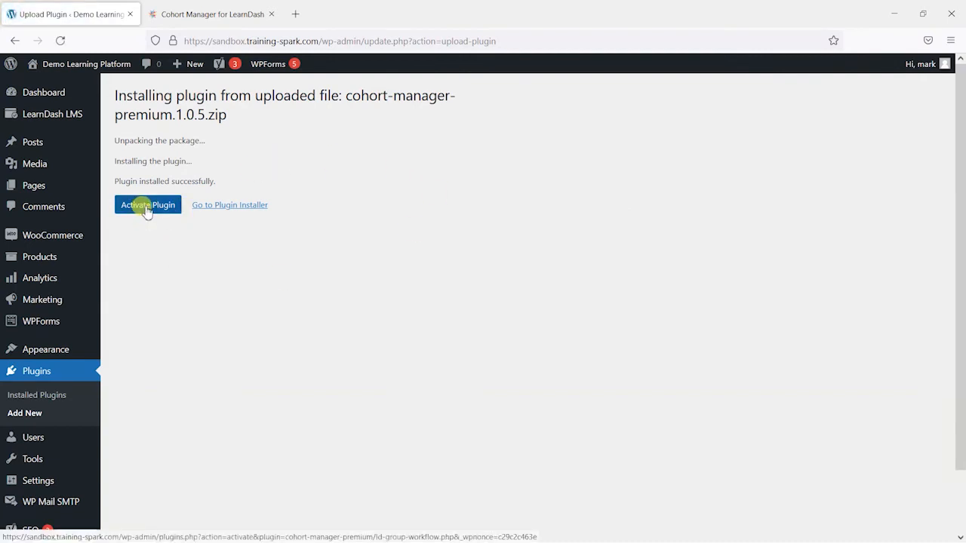
- Activate the Cohort Manager plugin, submit its licence key, and go to the Cohort Workflows overview
left_click(148, 205)
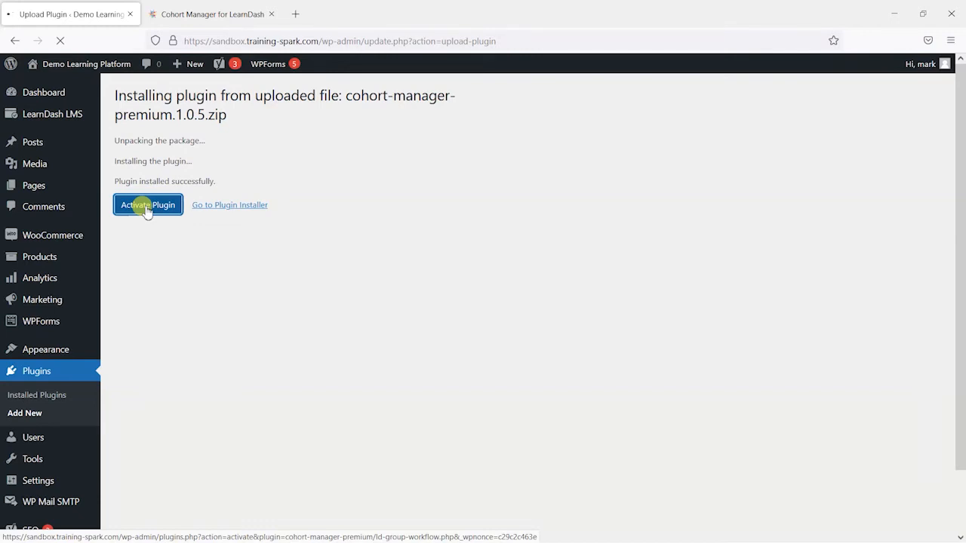
left_click(148, 205)
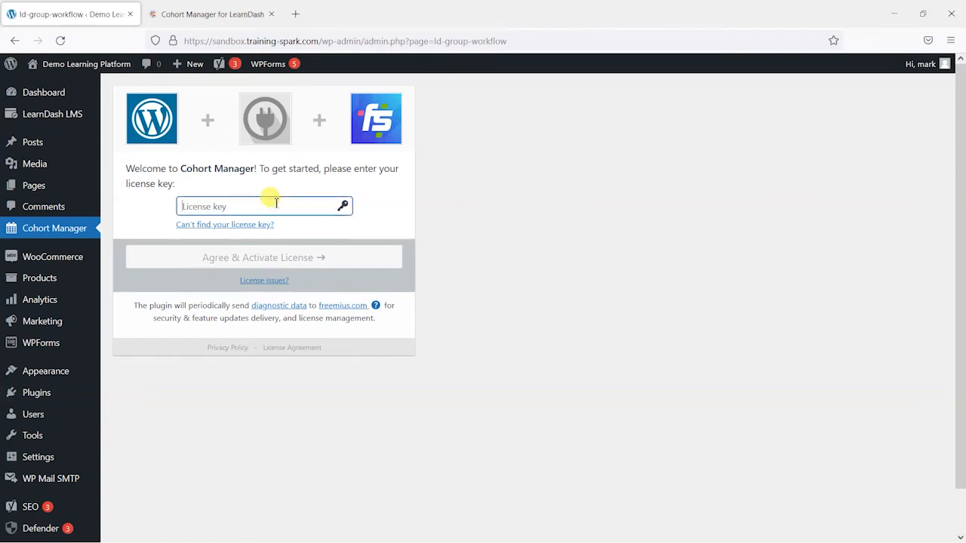
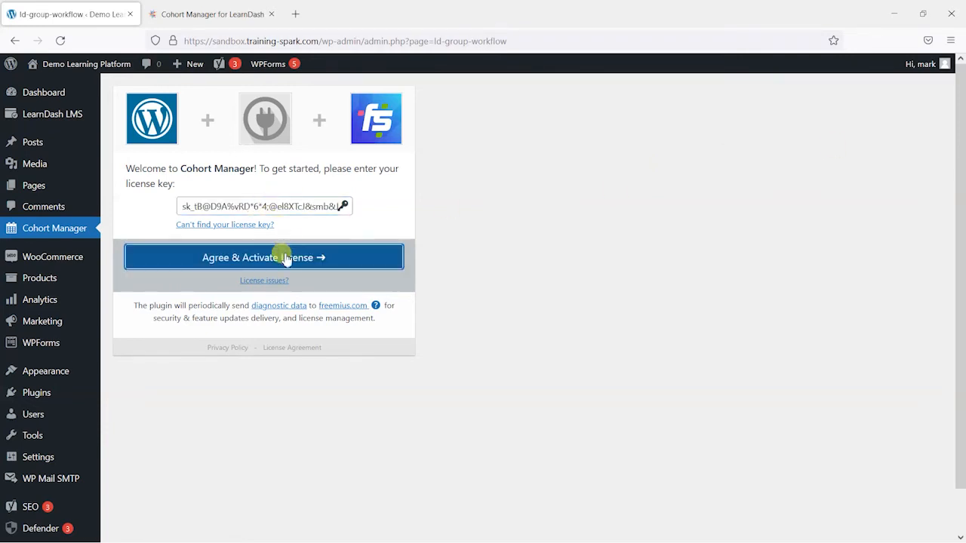
left_click(283, 256)
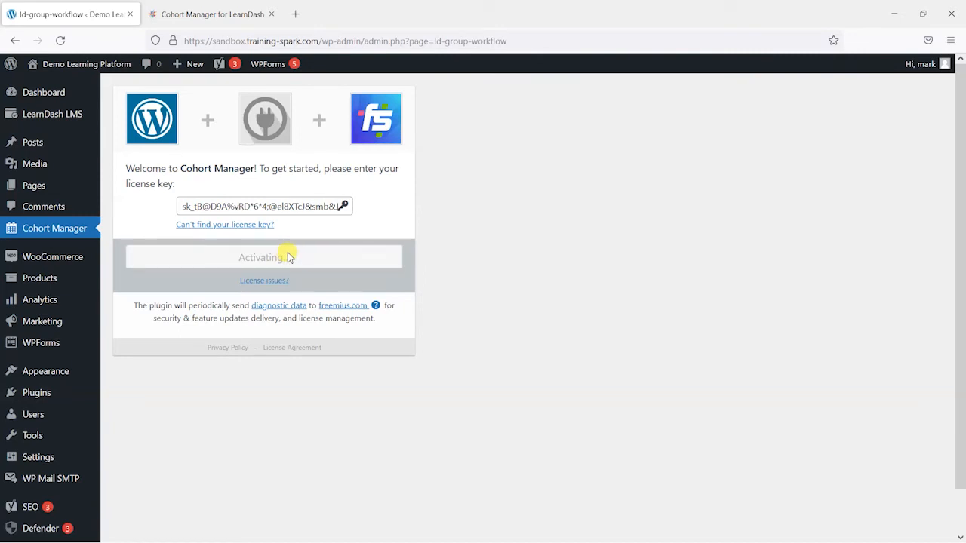
left_click(262, 256)
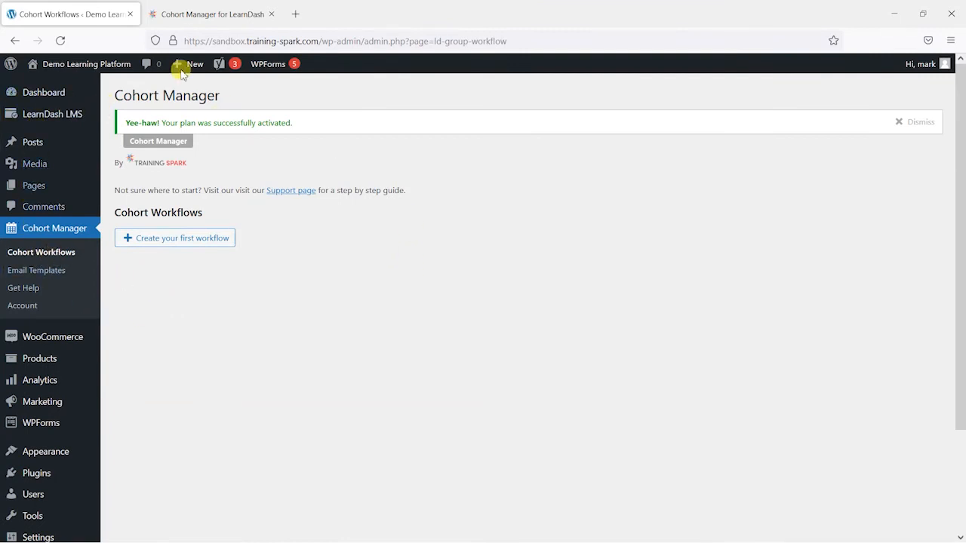
left_click(918, 121)
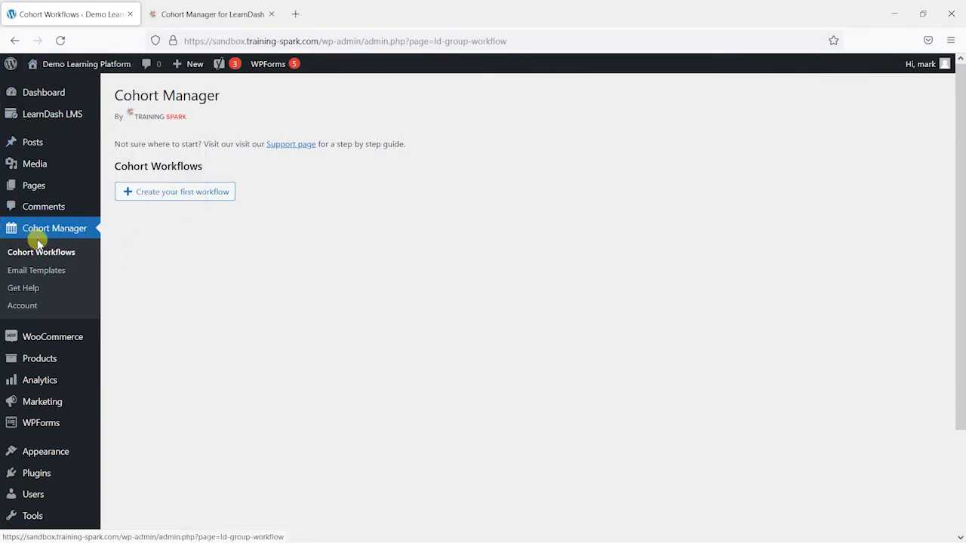
mouse_move(57, 252)
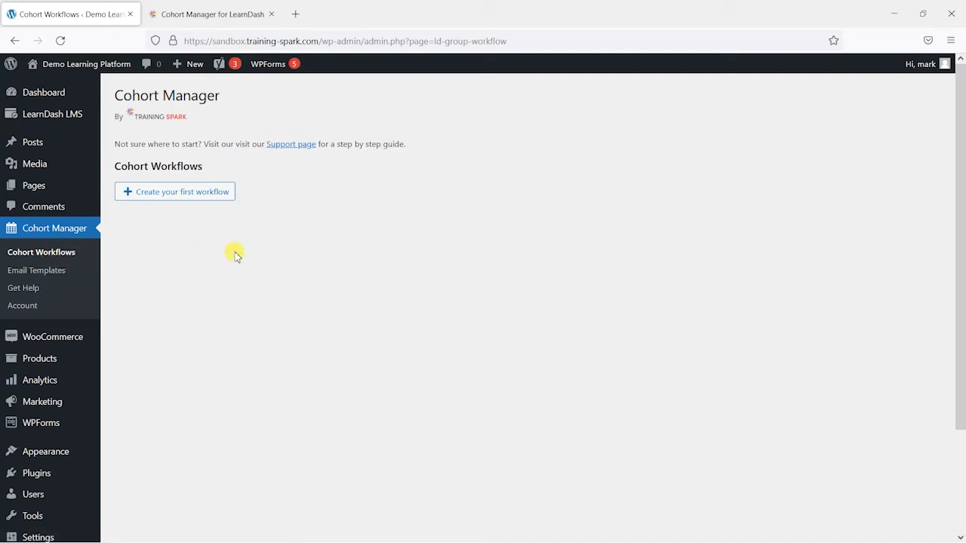
mouse_move(333, 279)
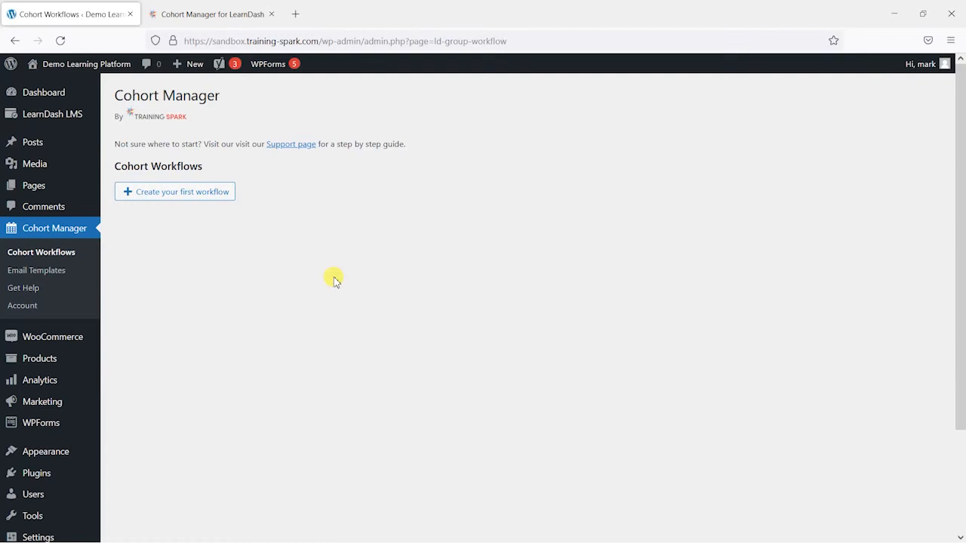
mouse_move(183, 193)
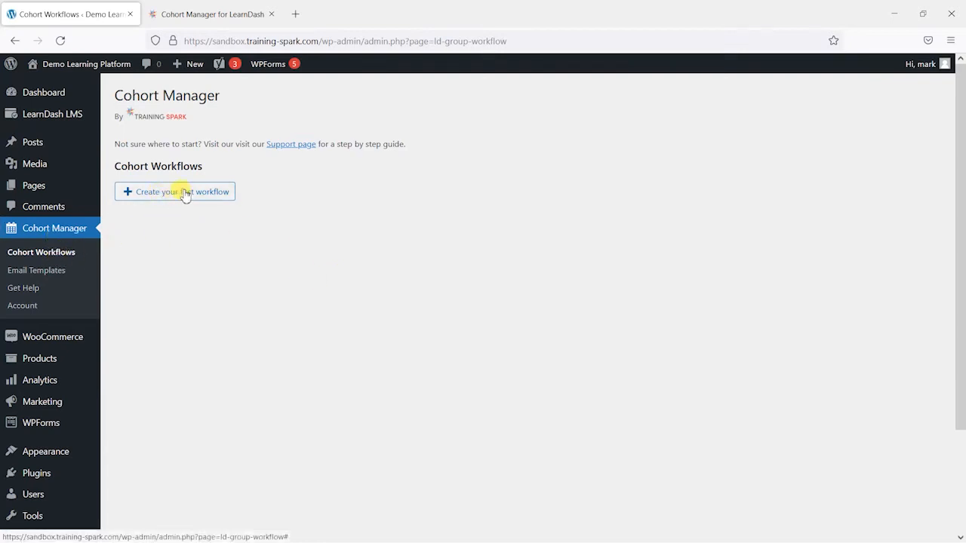
- Create the first workflow, name it 'Demo workflow' and choose the Home Tech Learners group
left_click(181, 192)
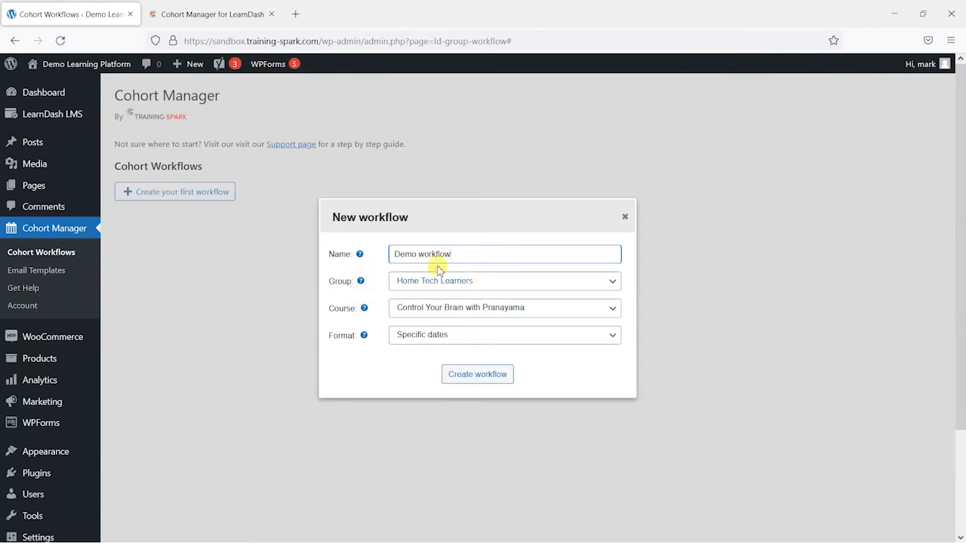
left_click(504, 281)
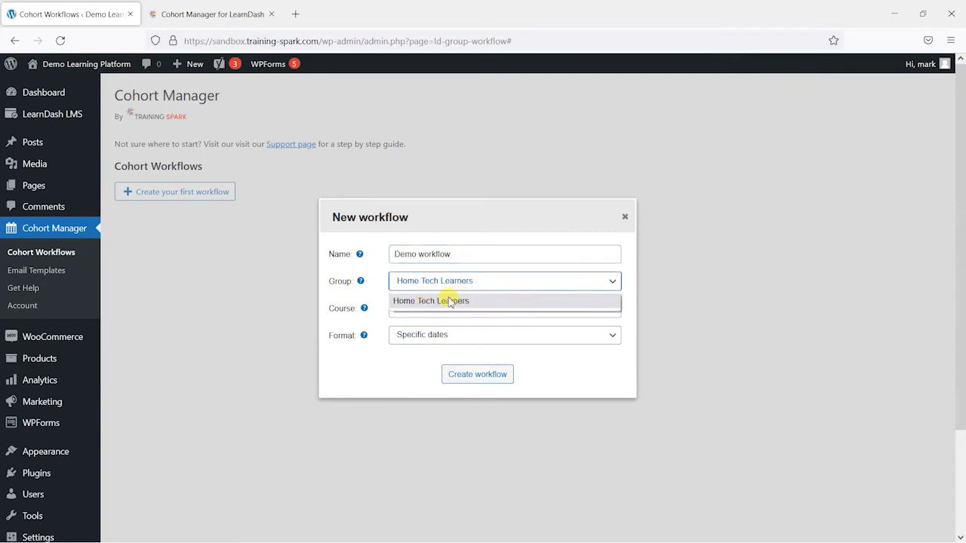
left_click(451, 301)
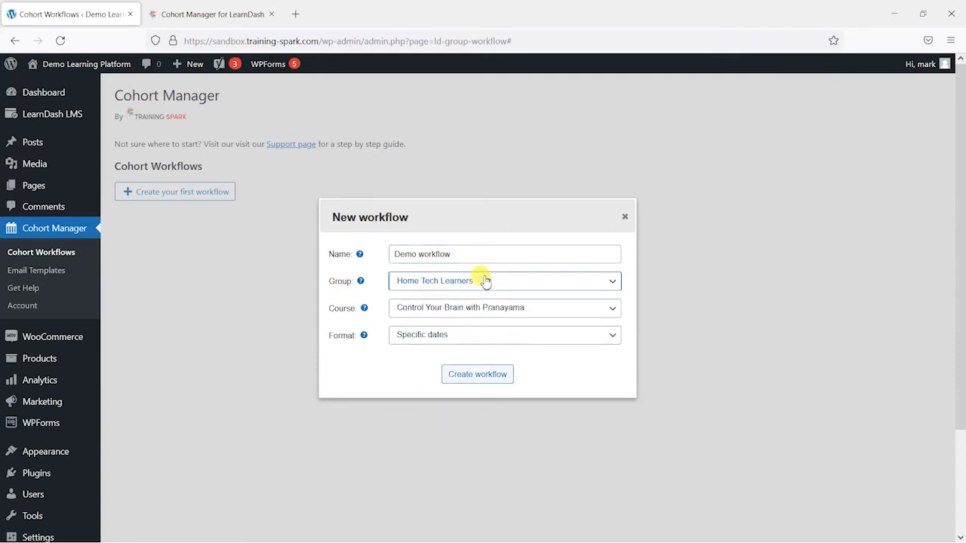
mouse_move(447, 287)
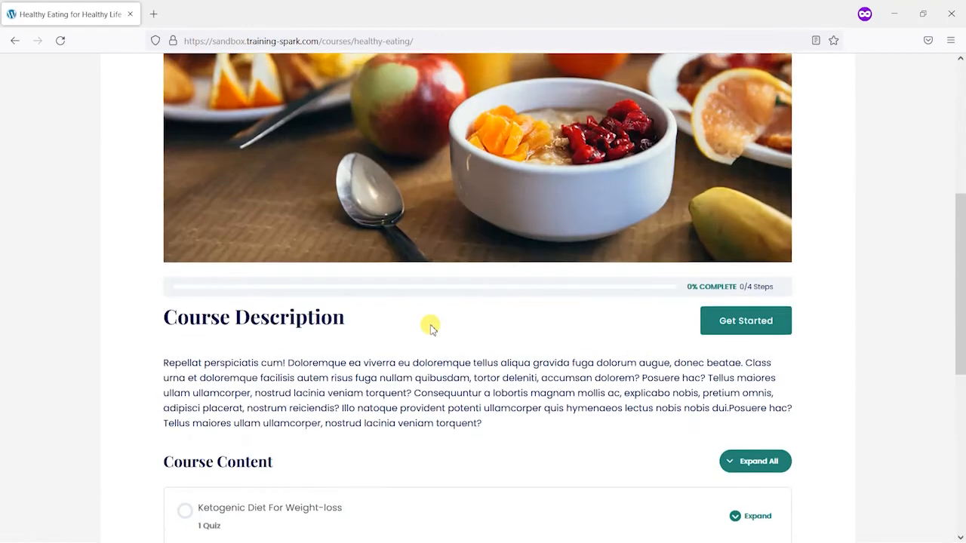
- Scroll through the Healthy Eating for Healthy Life course content and its four lessons, then return to the workflow form
scroll("up", 3)
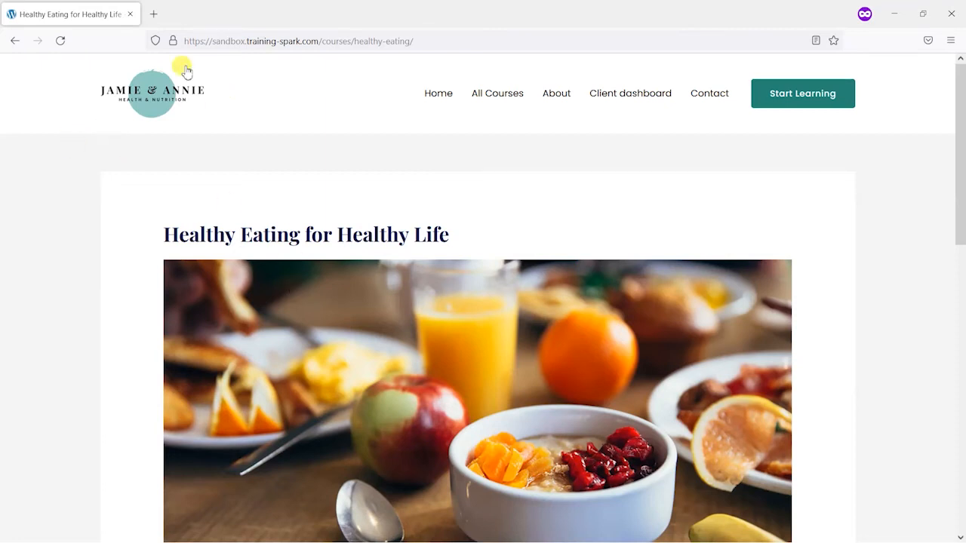
scroll("down", 3)
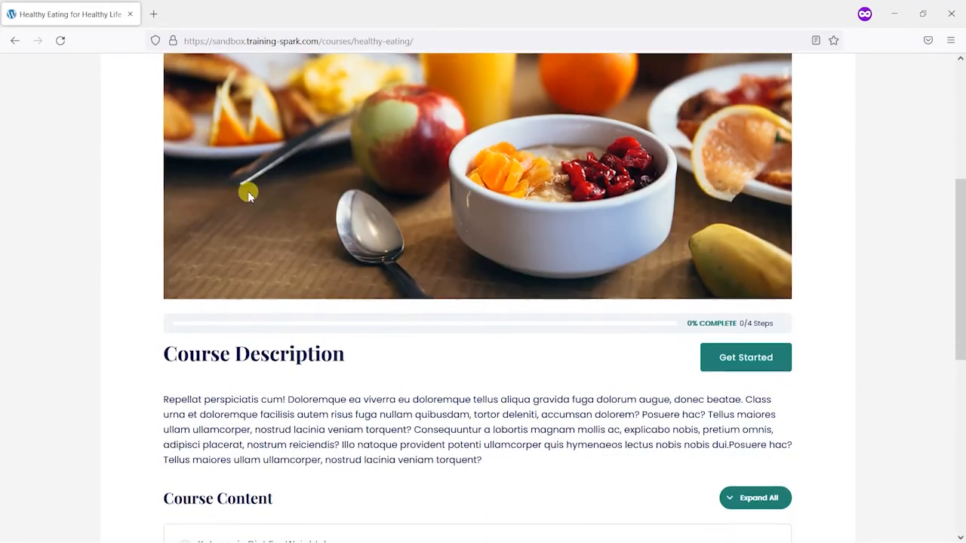
scroll("down", 3)
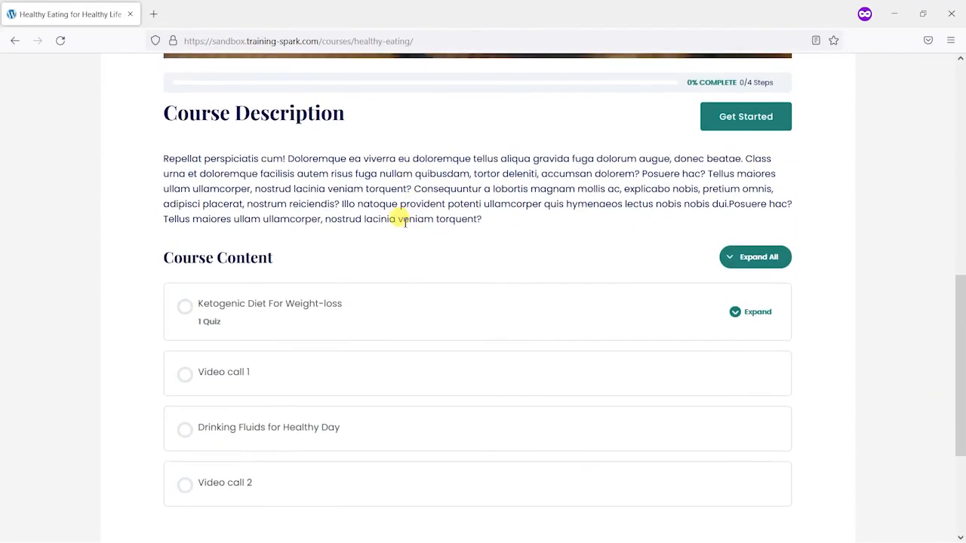
scroll("up", 3)
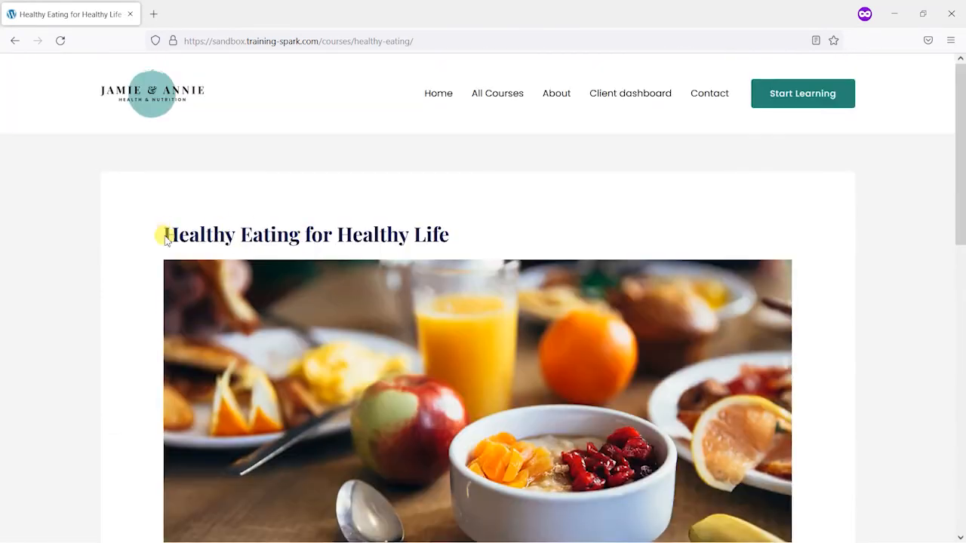
scroll("down", 3)
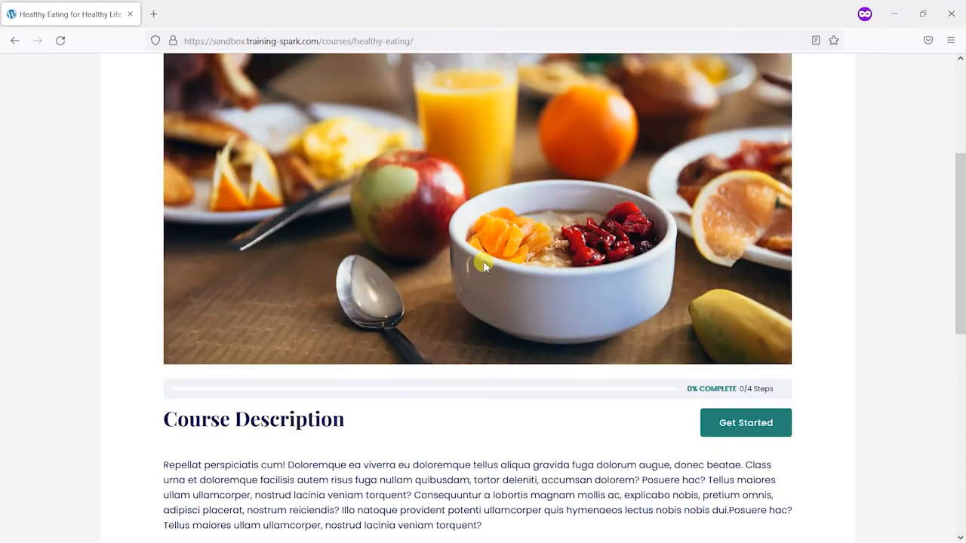
key("Alt+Tab")
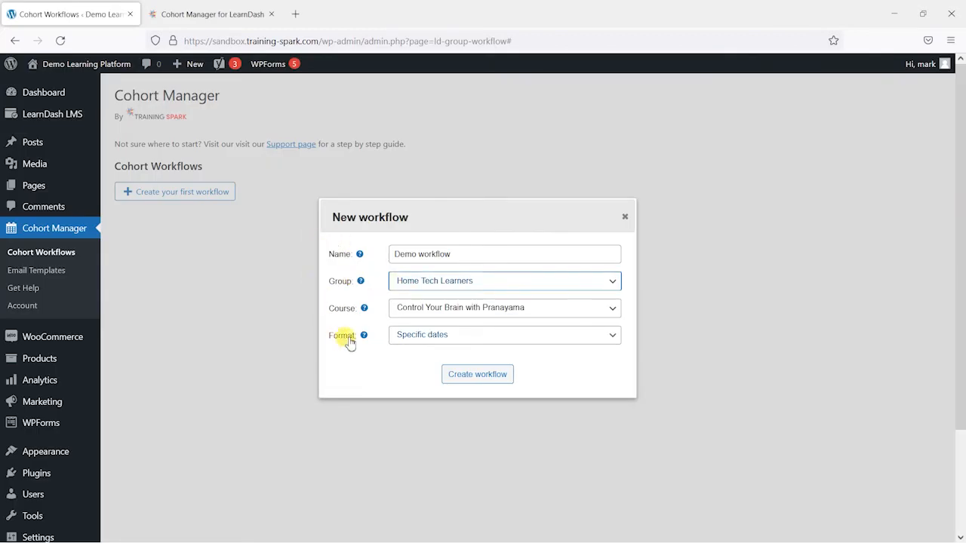
mouse_move(429, 286)
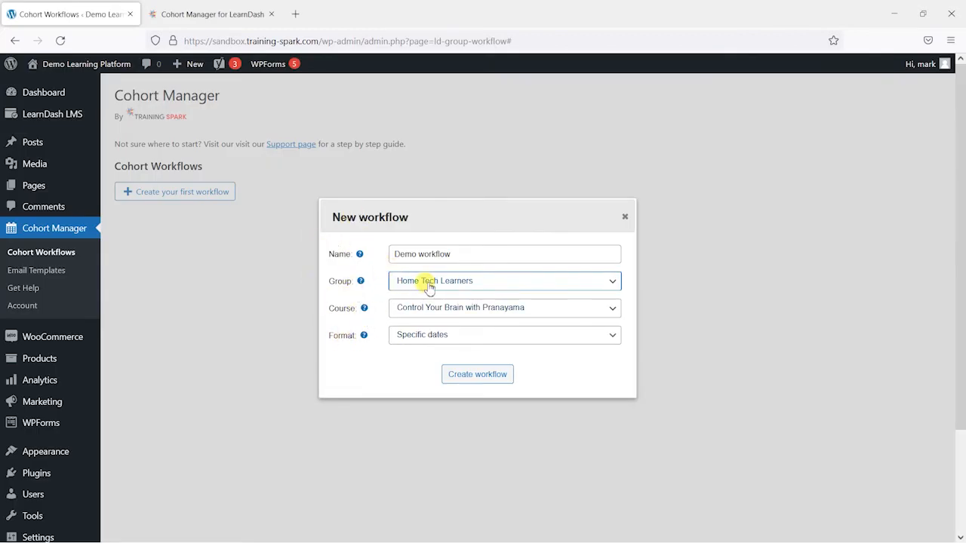
- Choose the Healthy Eating for Healthy Life course and the 'X days from course start' format
left_click(504, 308)
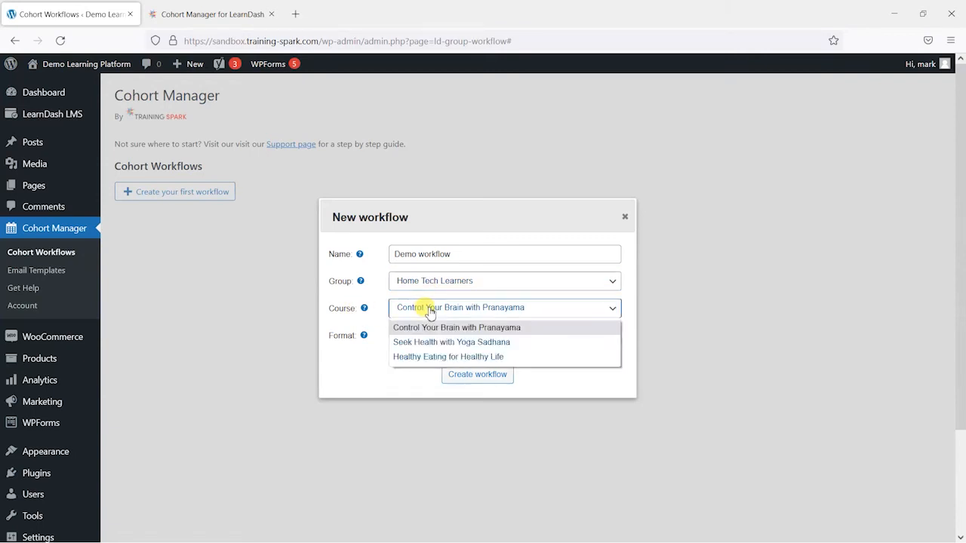
left_click(450, 356)
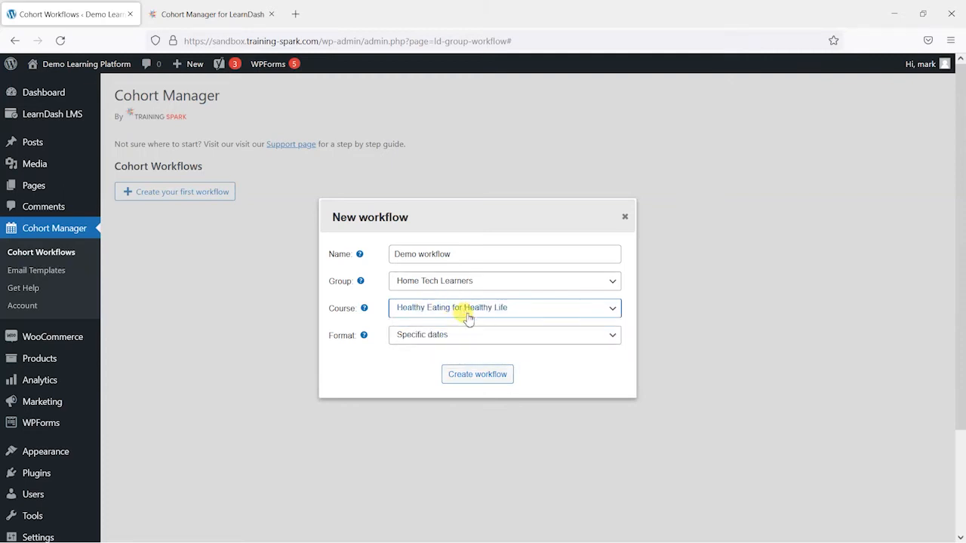
mouse_move(402, 293)
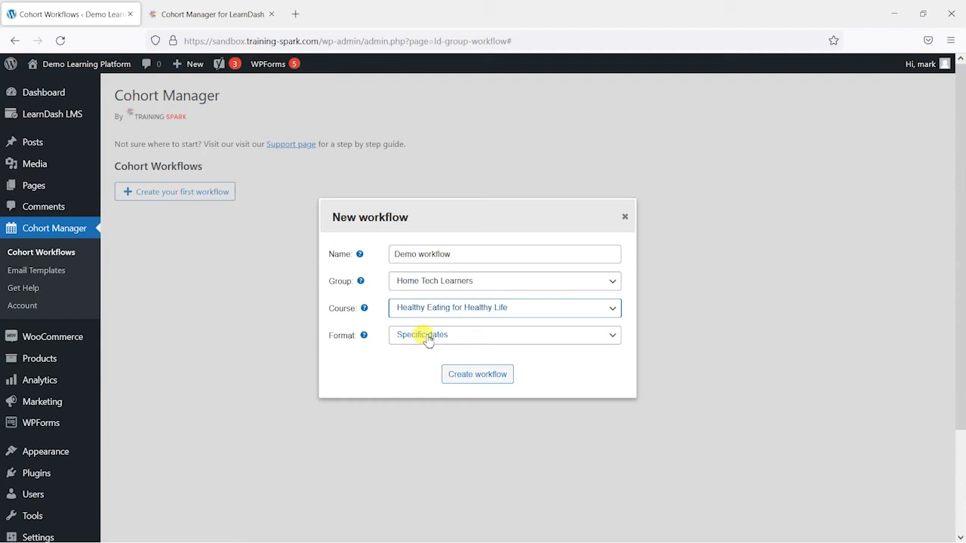
left_click(504, 335)
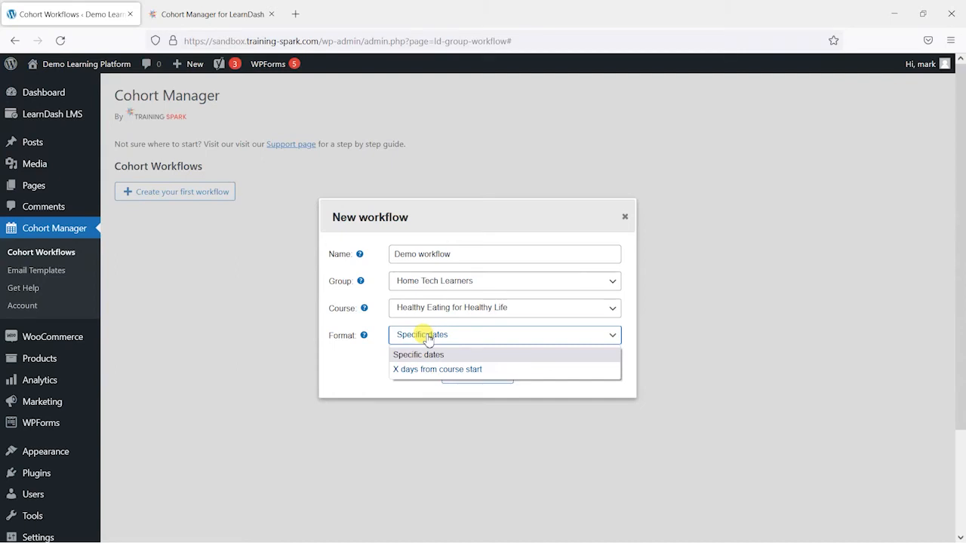
mouse_move(408, 374)
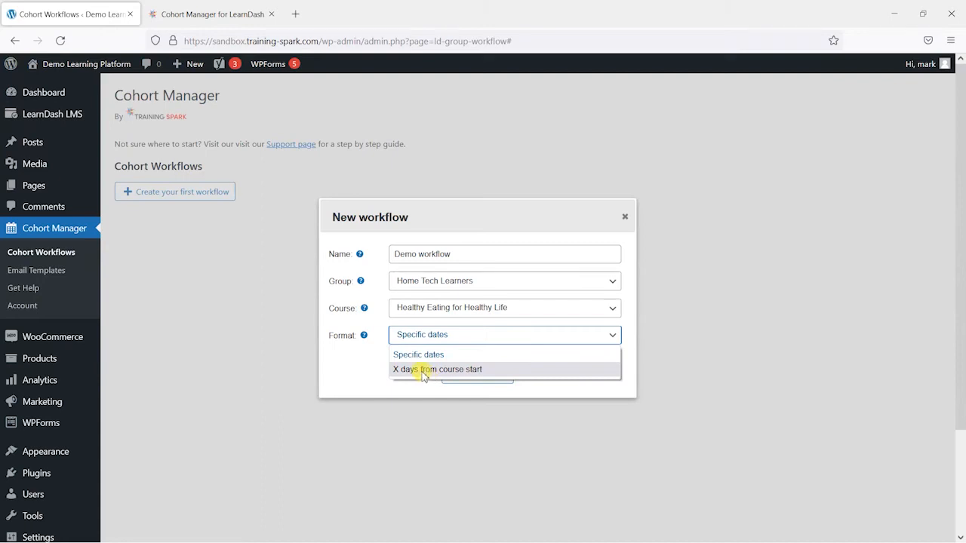
left_click(440, 370)
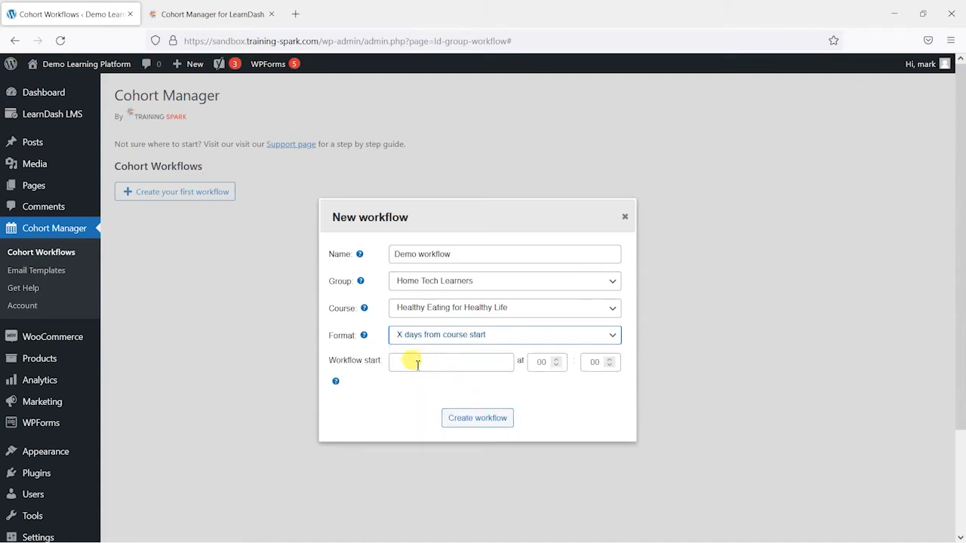
- Set the workflow start date to 7 April 2022 at hour 12 via the calendar
left_click(449, 362)
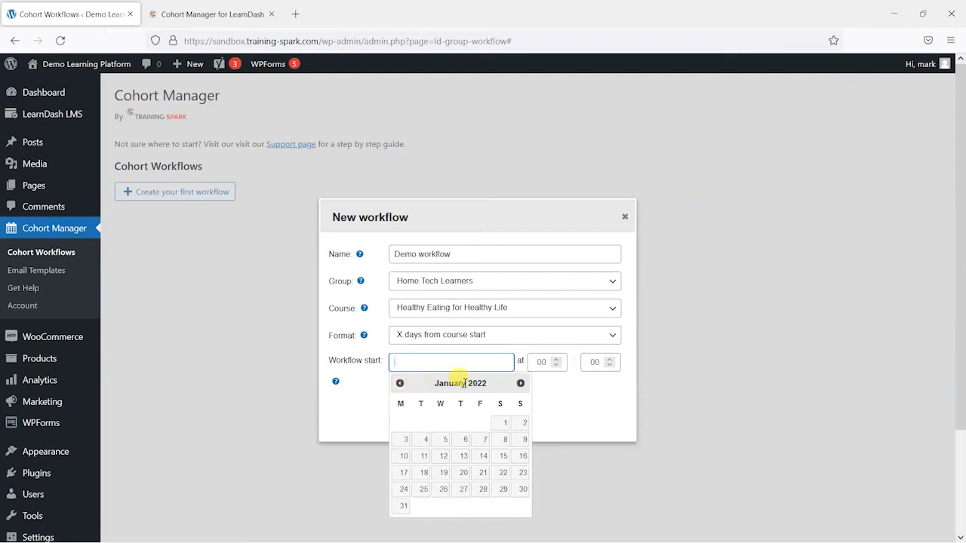
left_click(519, 384)
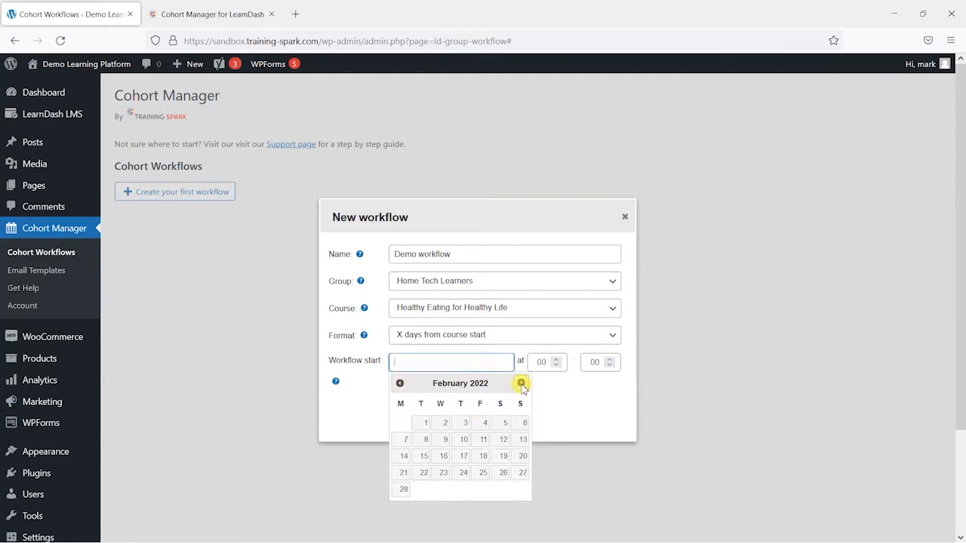
left_click(520, 383)
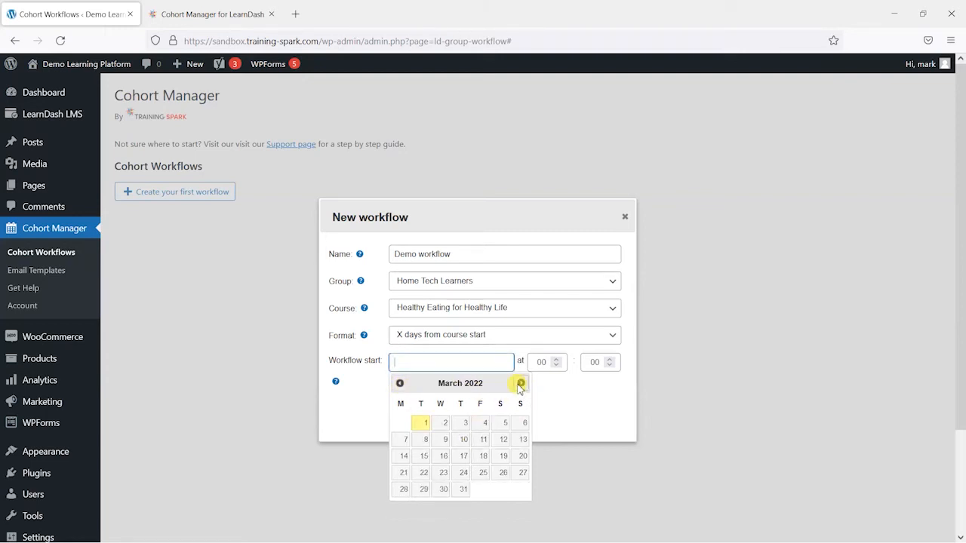
left_click(520, 383)
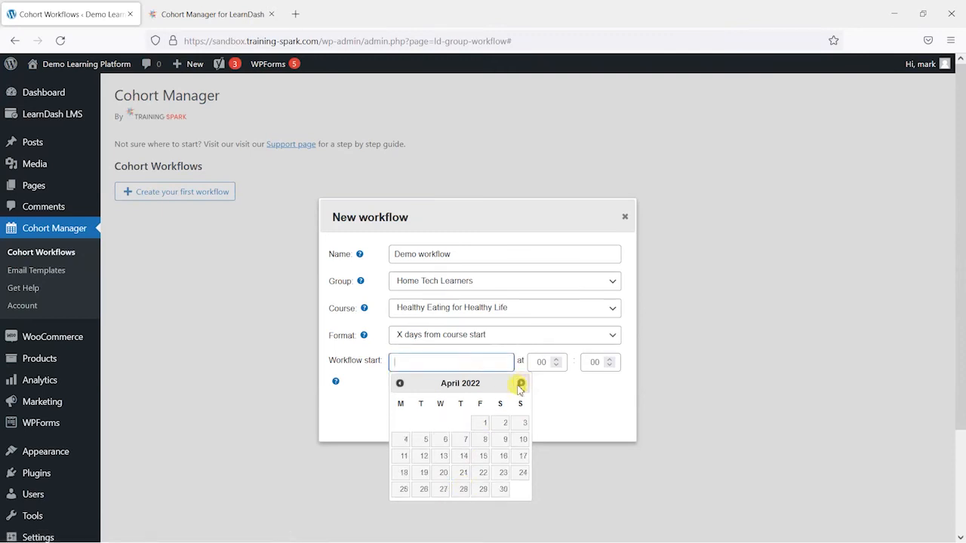
left_click(462, 439)
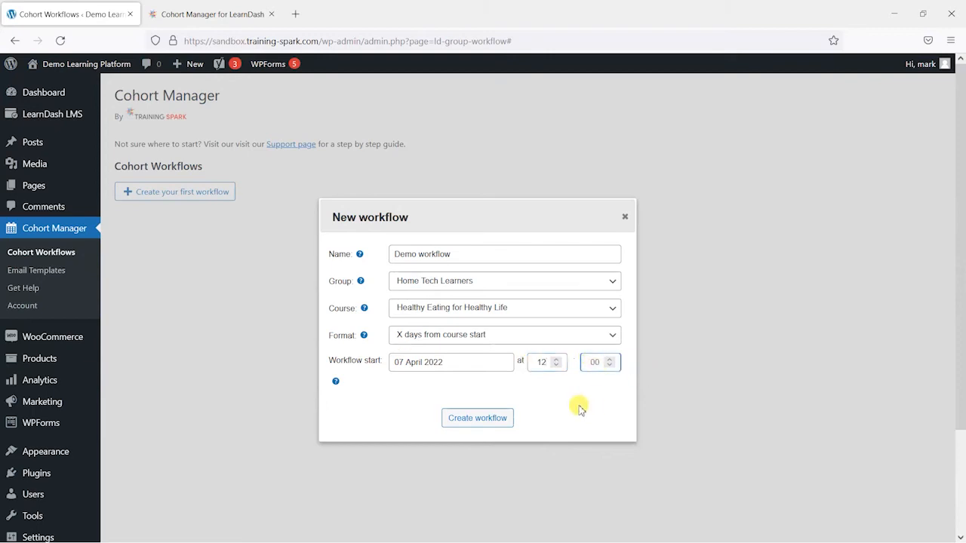
left_click(595, 362)
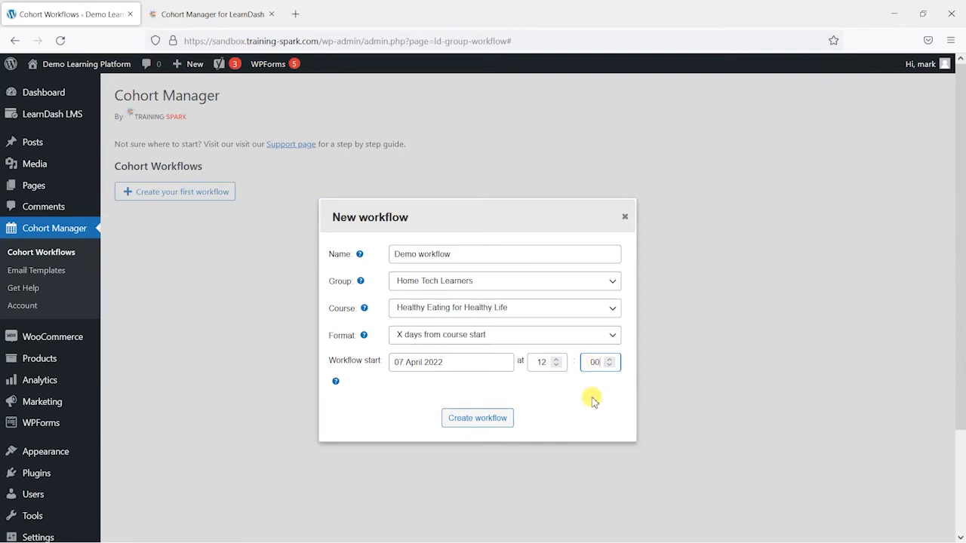
left_click(476, 418)
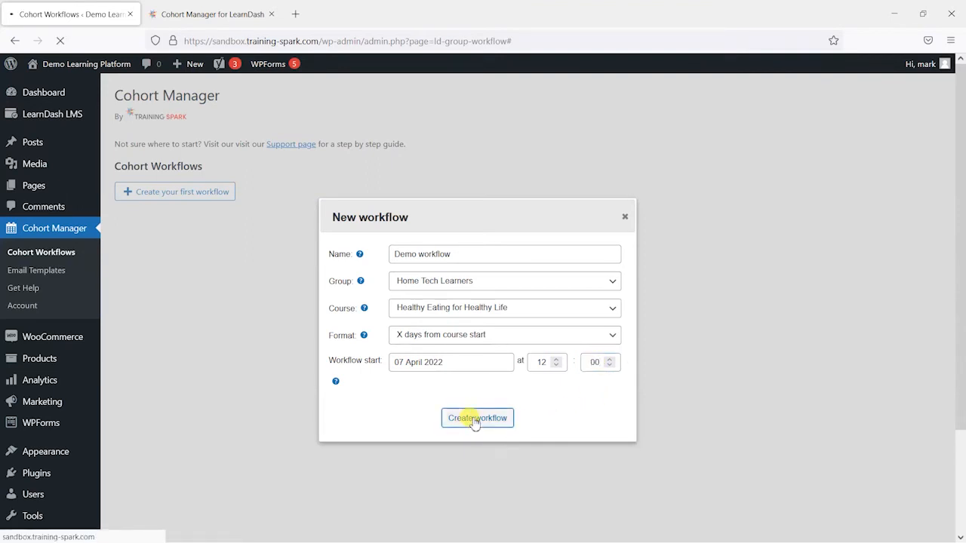
- Create the Demo workflow and toggle its status to Active
left_click(477, 418)
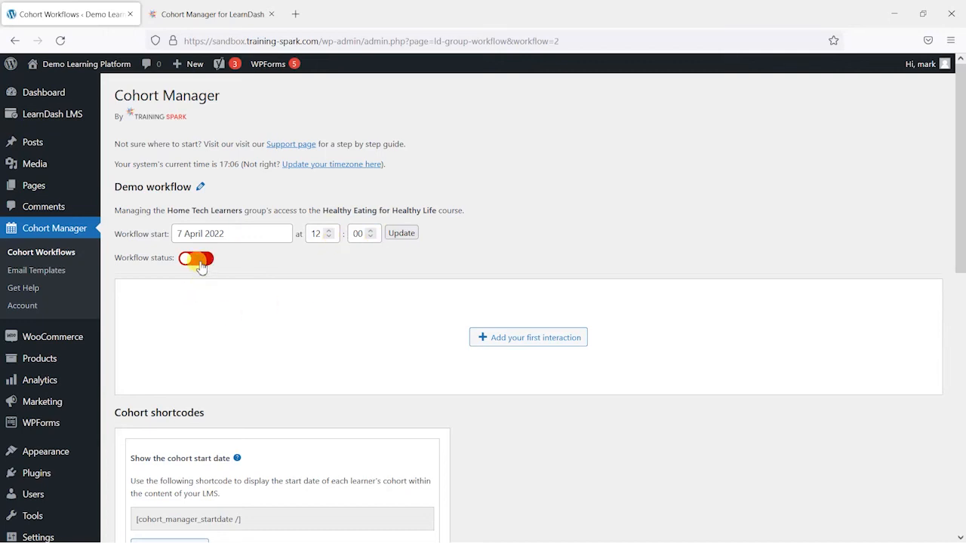
left_click(196, 259)
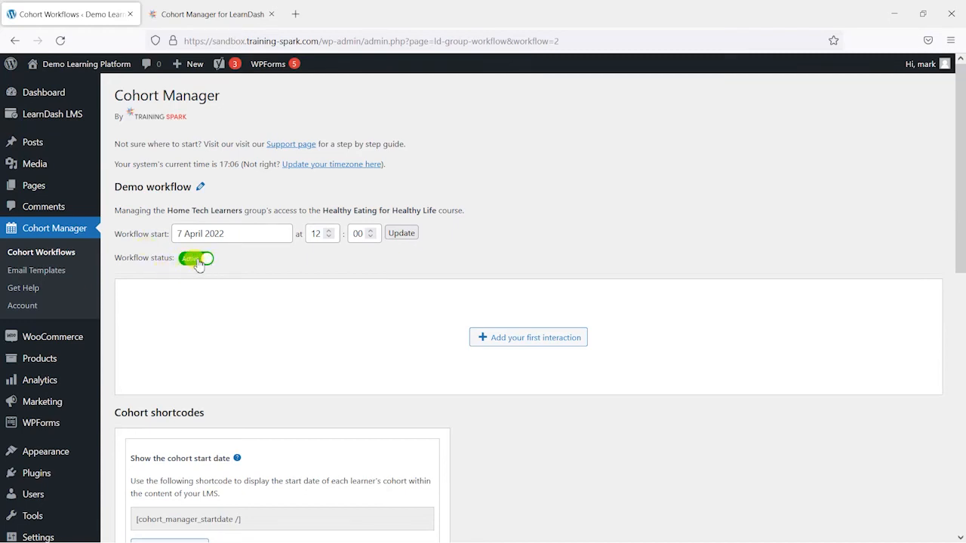
mouse_move(519, 344)
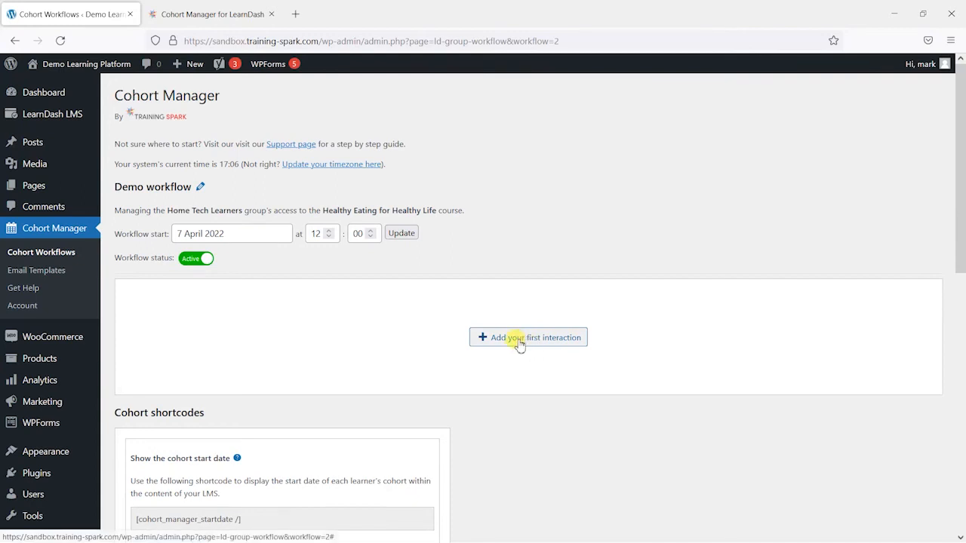
- Add a first interaction unlocking Ketogenic Diet For Weight loss 5 days after course start
left_click(528, 338)
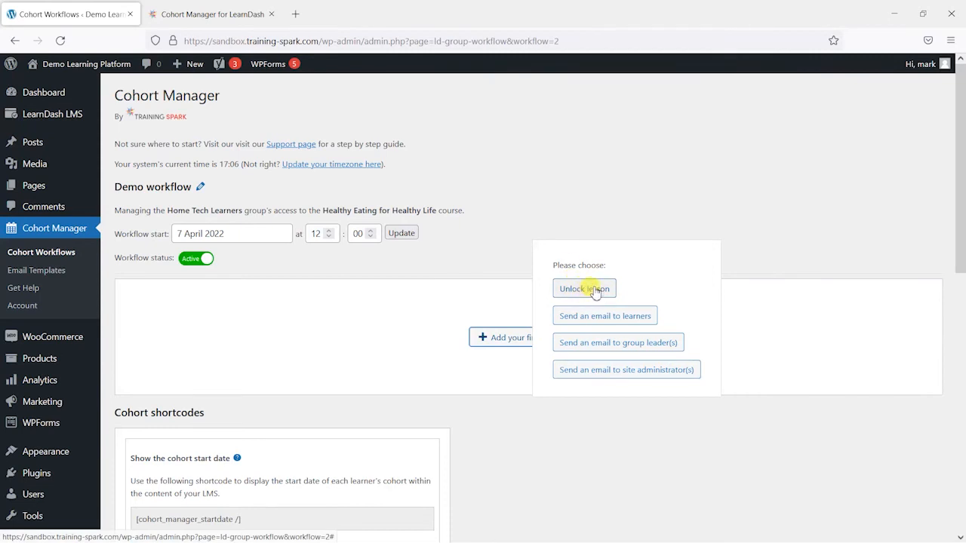
mouse_move(584, 316)
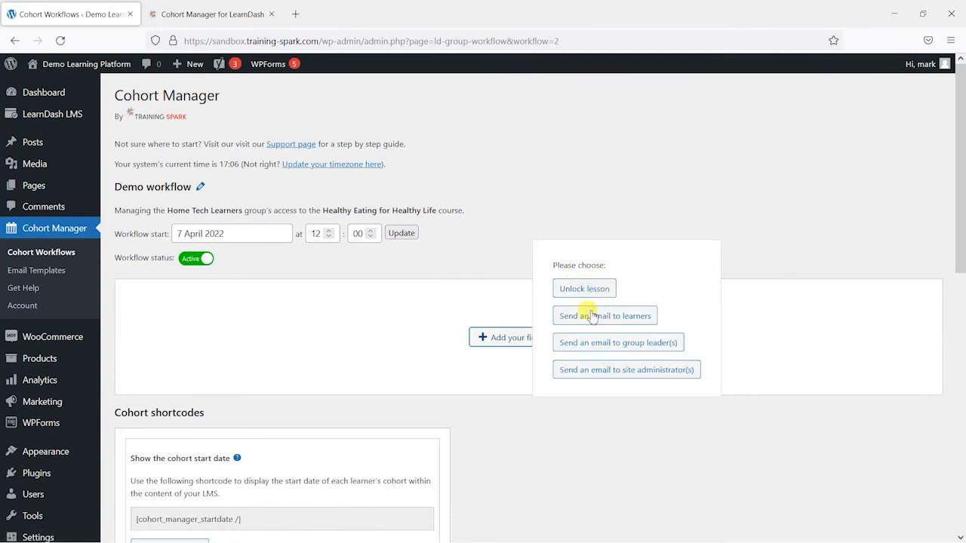
mouse_move(579, 300)
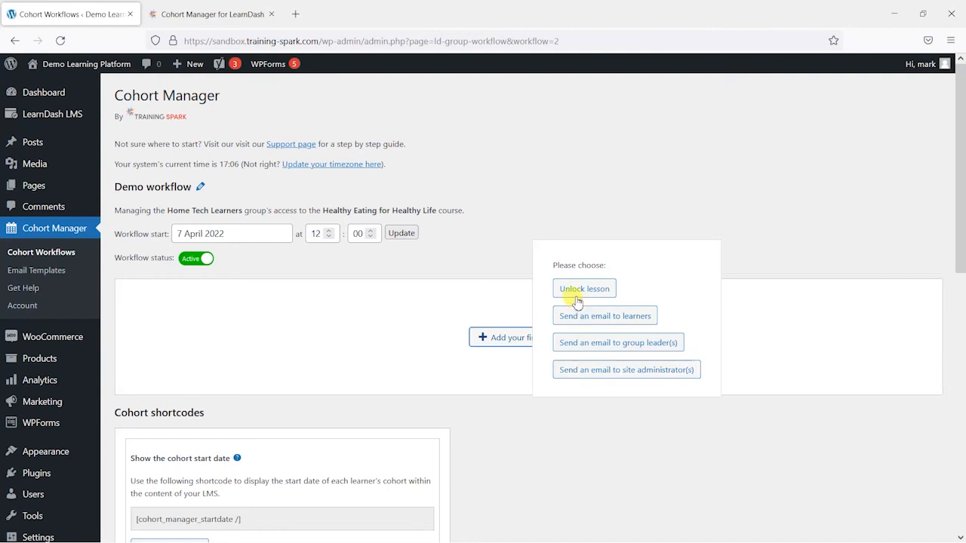
left_click(582, 288)
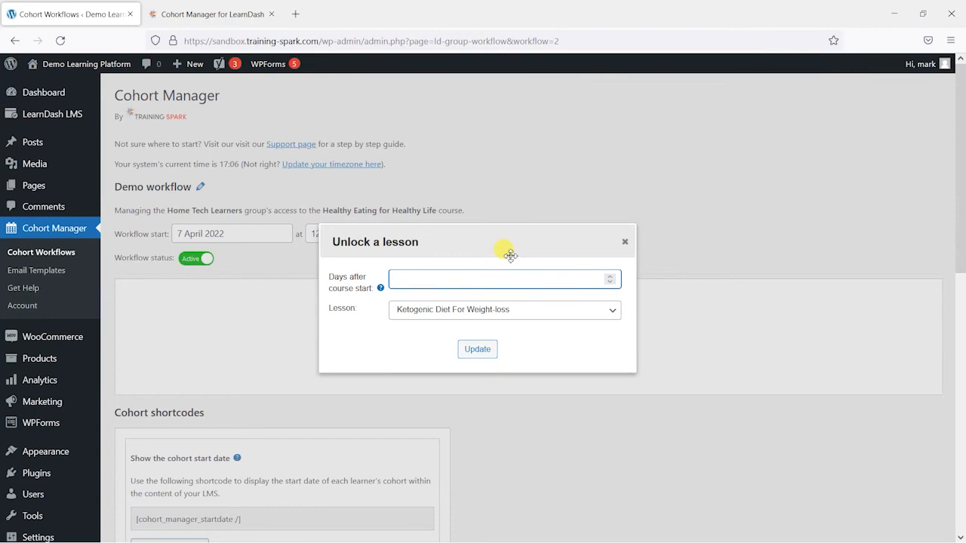
type("5")
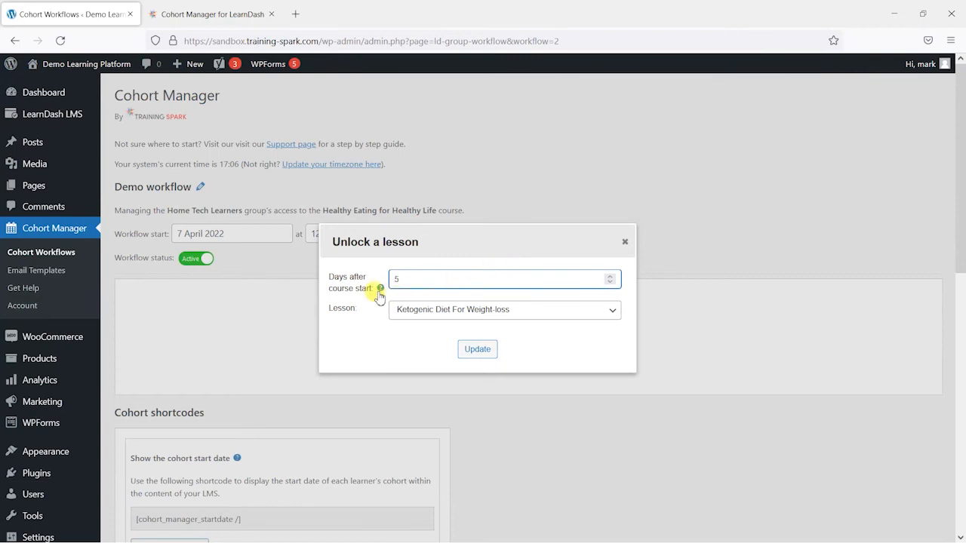
left_click(504, 311)
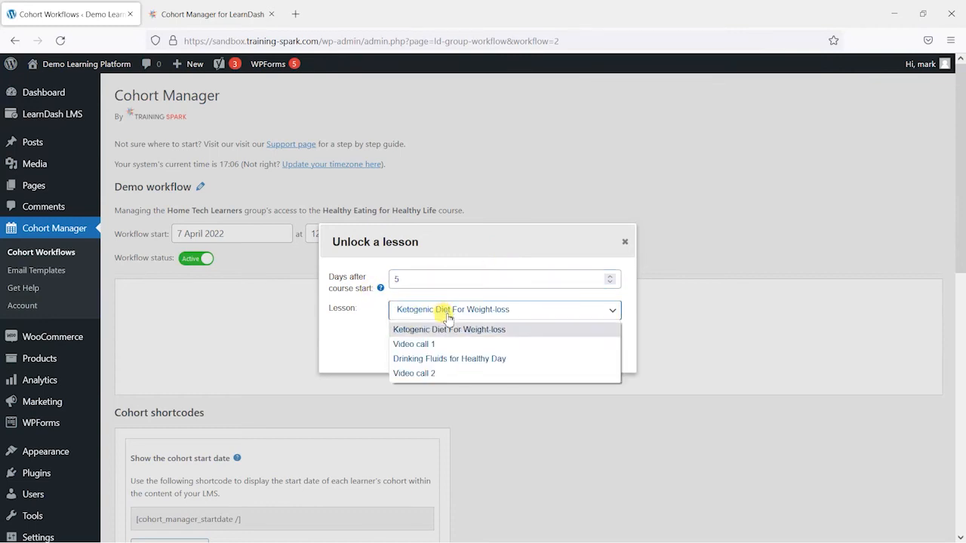
left_click(448, 329)
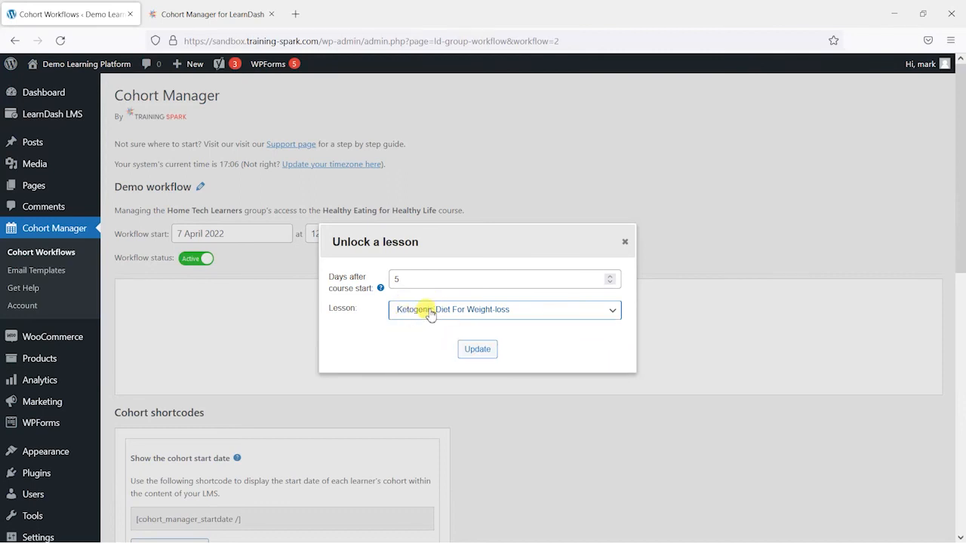
mouse_move(476, 350)
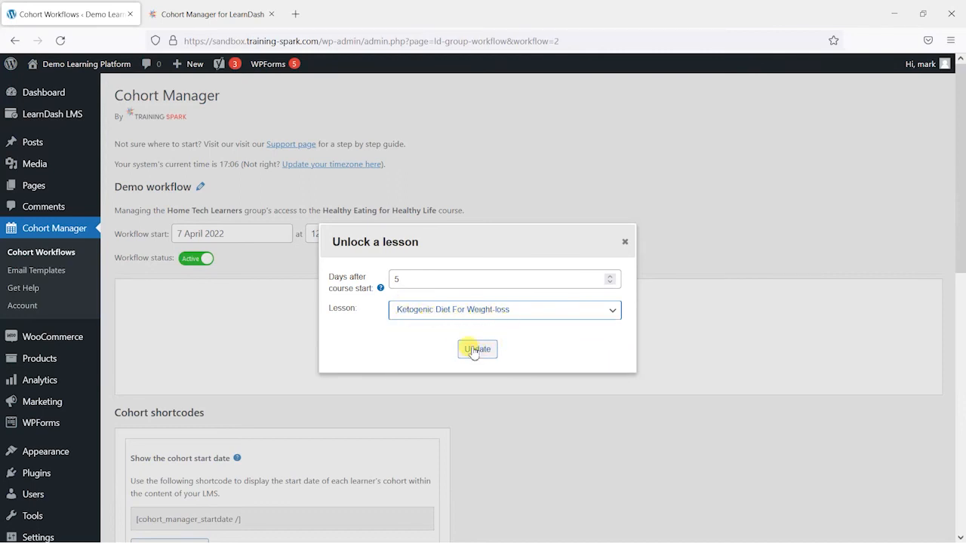
left_click(477, 350)
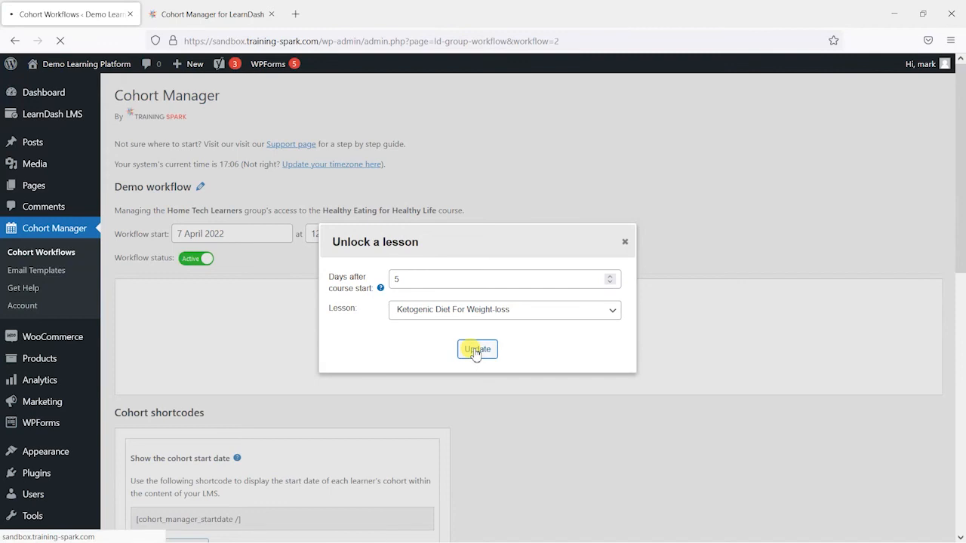
left_click(477, 350)
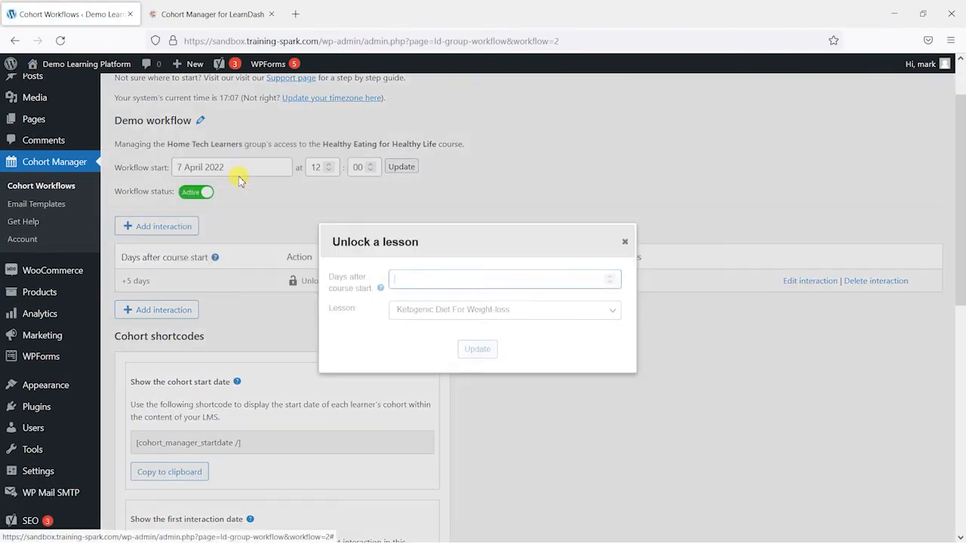
- Add unlock interactions for Video call 1 at 7 days and Drinking Fluids for Healthy Day at 10 days
type("7")
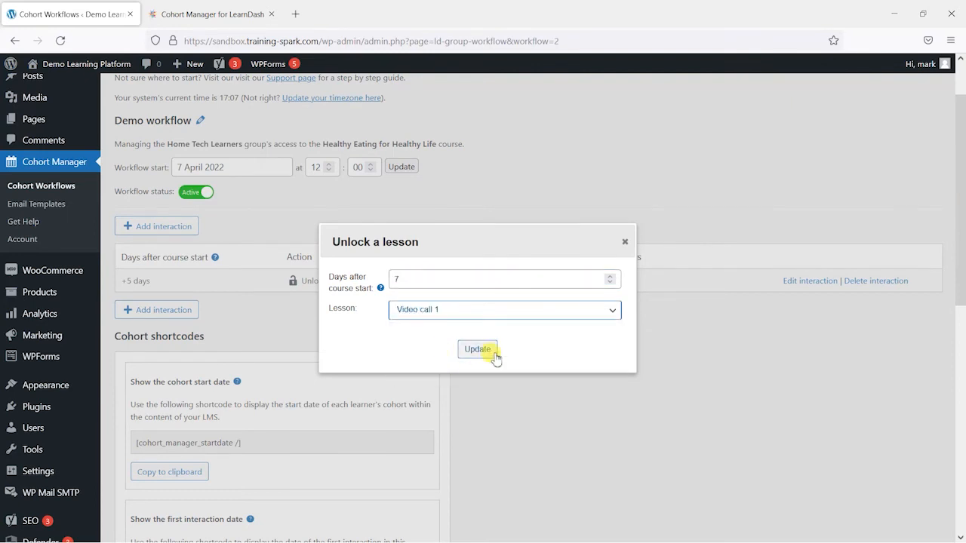
left_click(477, 350)
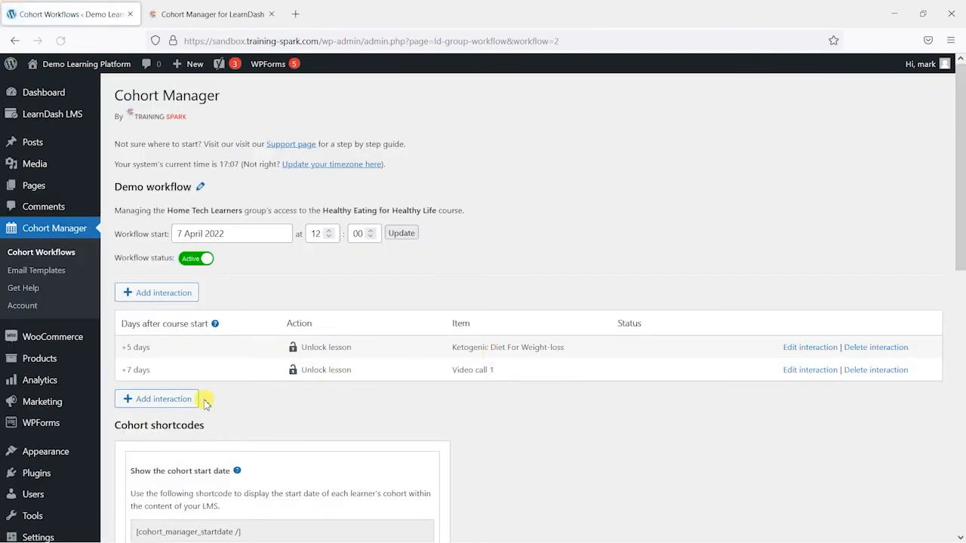
left_click(157, 398)
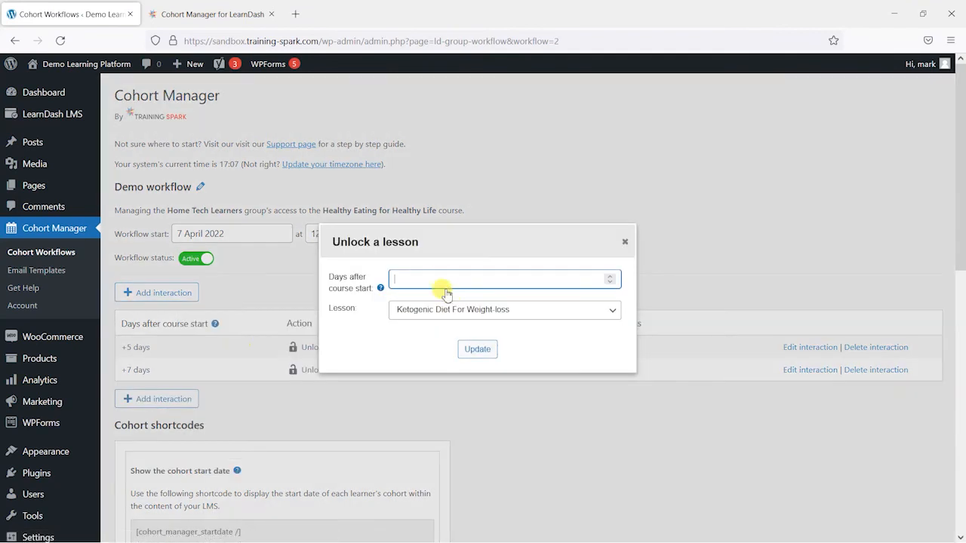
type("10")
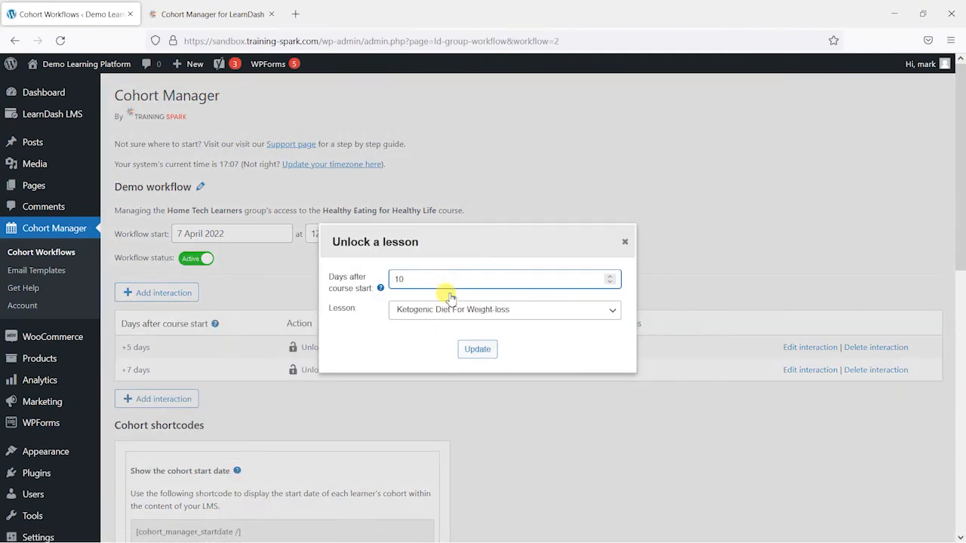
left_click(504, 310)
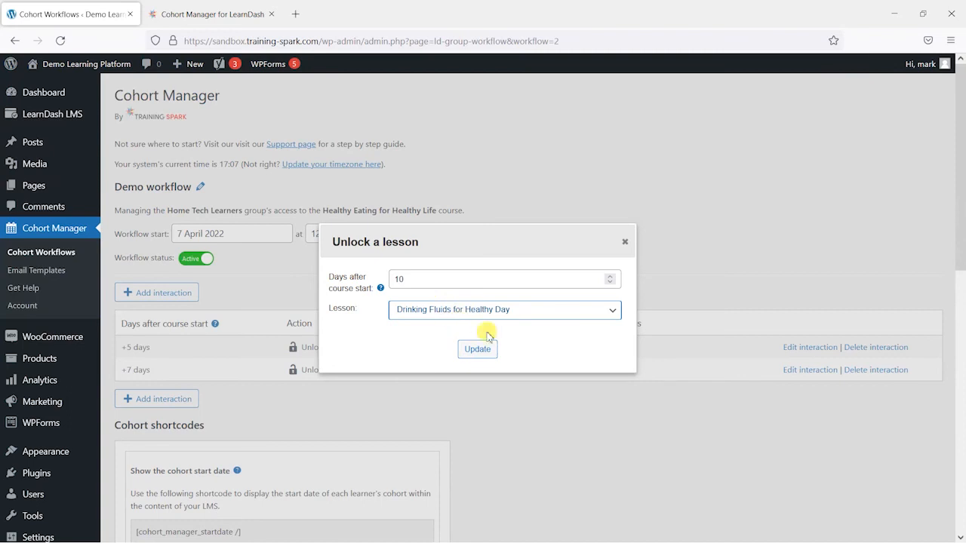
left_click(476, 350)
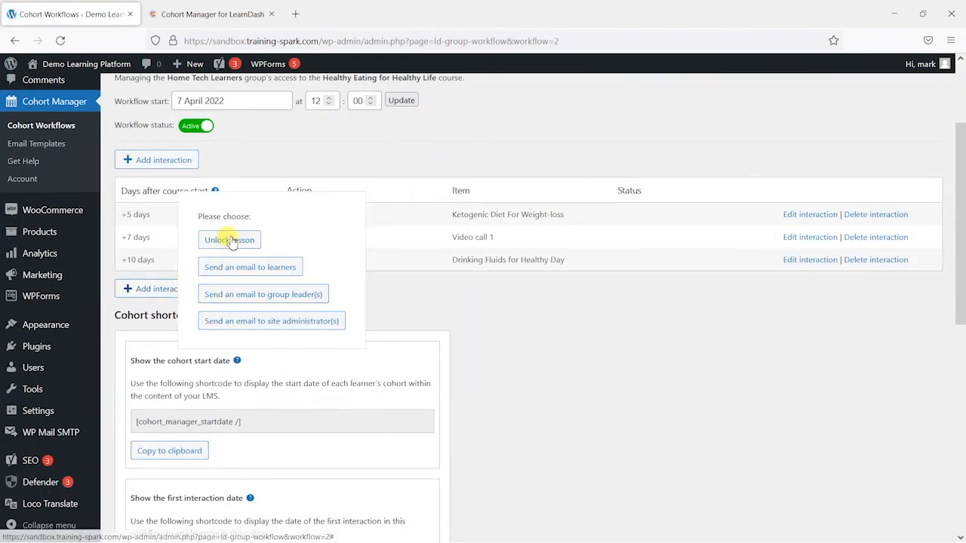
- Add a fourth interaction unlocking Video call 2 at 15 days after course start
left_click(230, 238)
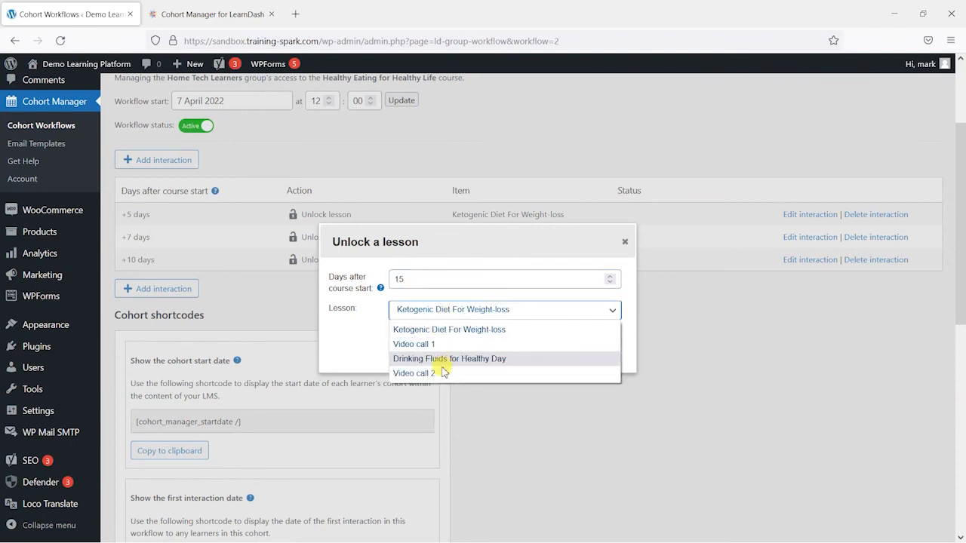
left_click(414, 373)
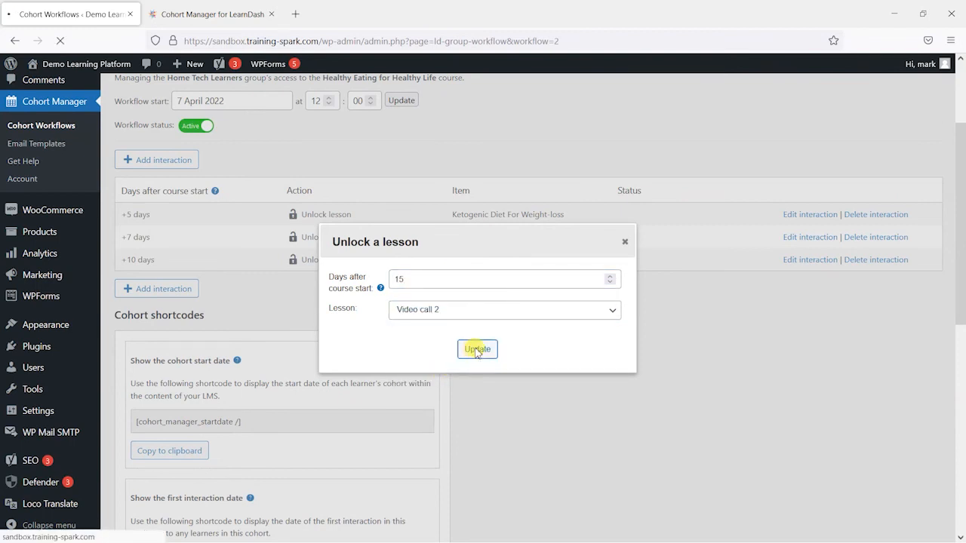
left_click(477, 350)
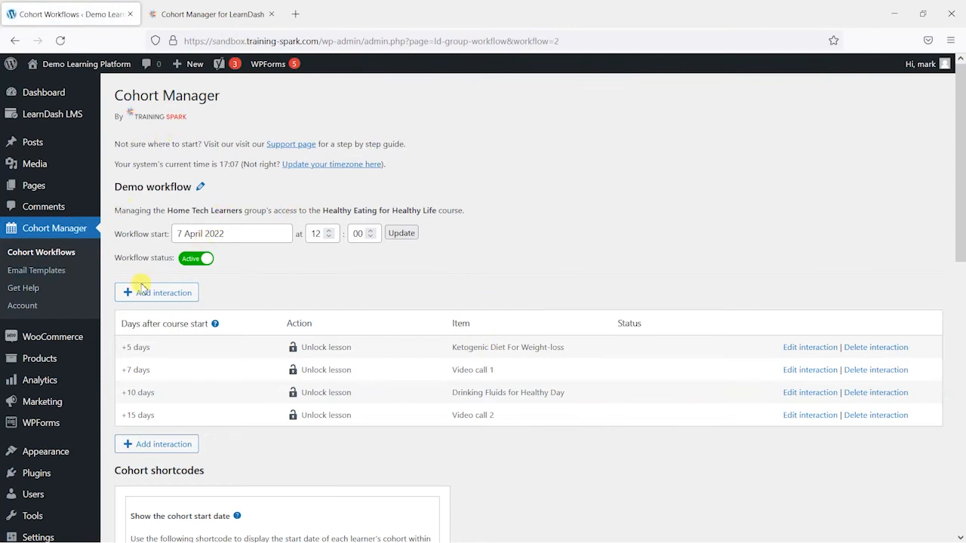
scroll("down", 3)
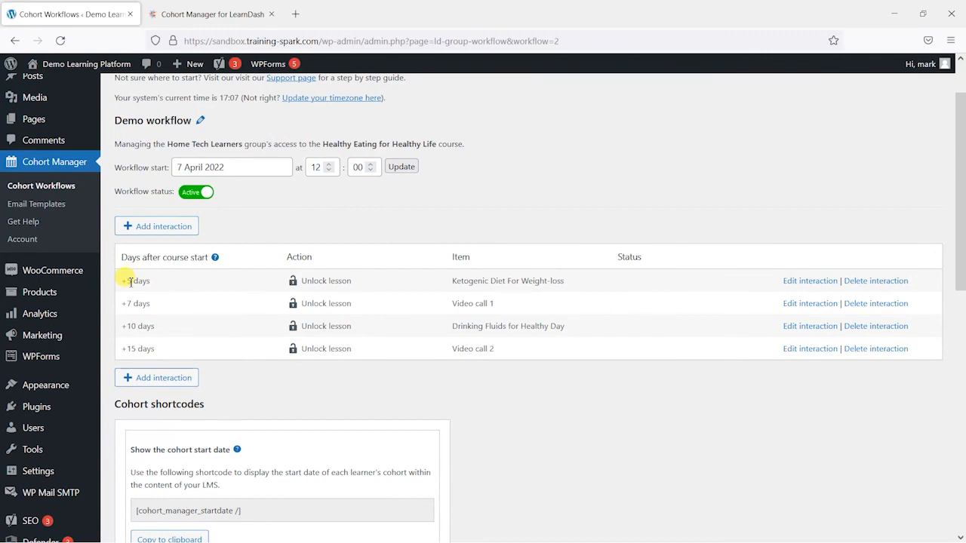
mouse_move(199, 156)
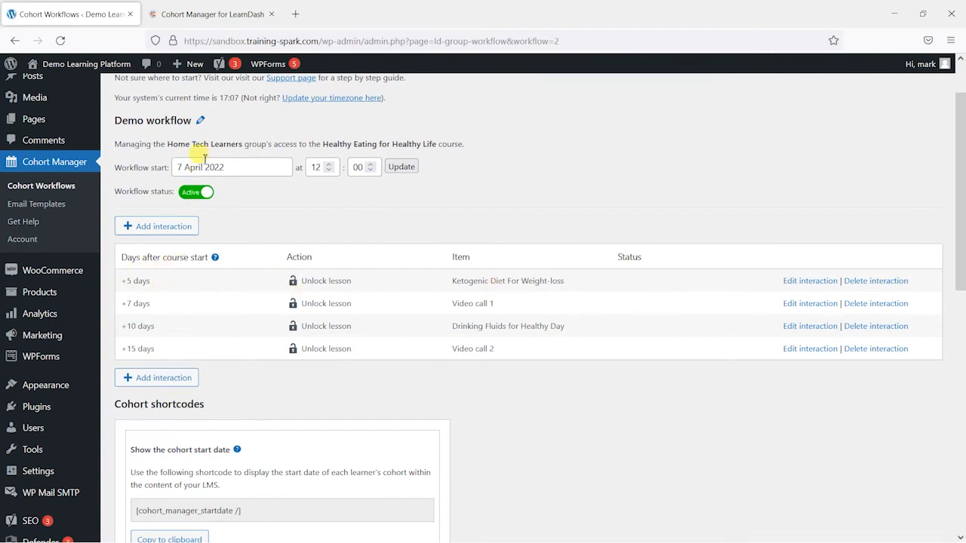
mouse_move(253, 281)
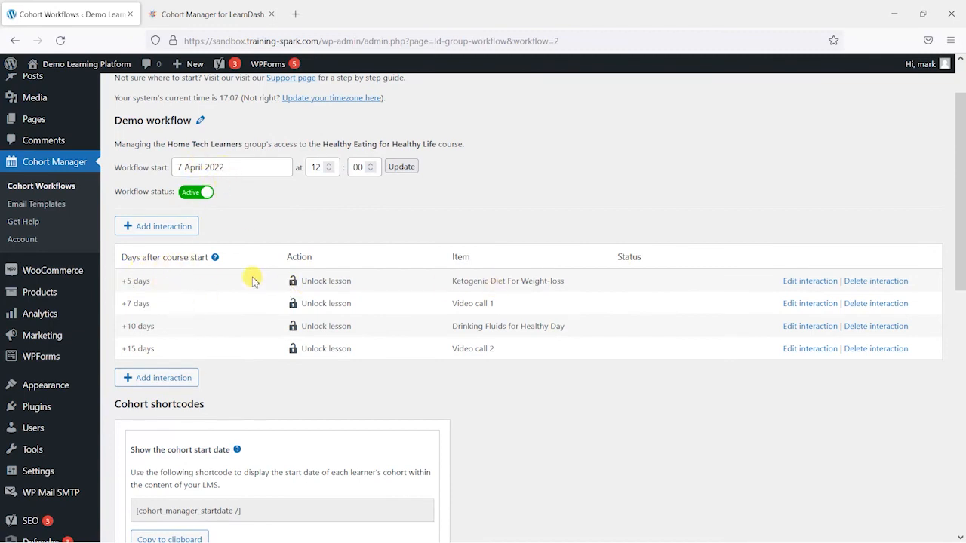
scroll("down", 3)
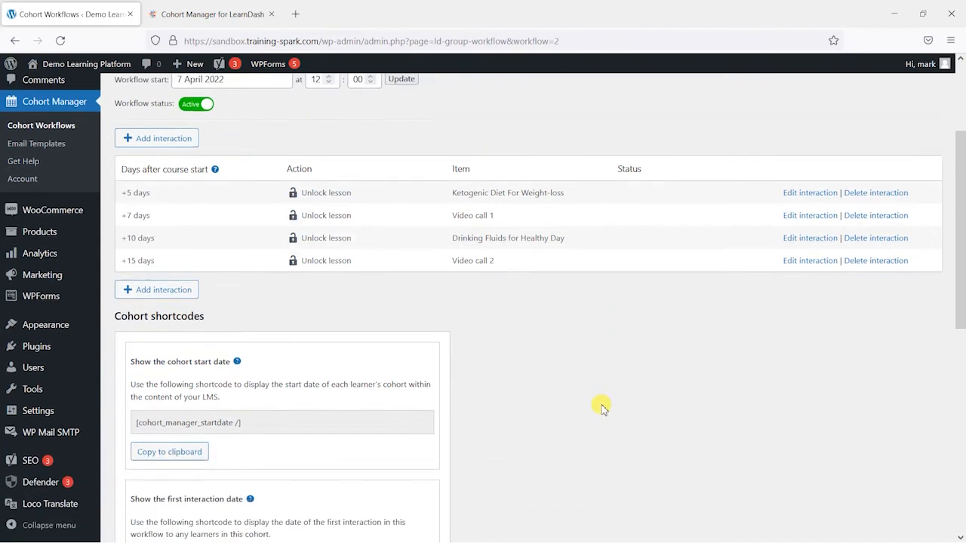
key("alt+tab")
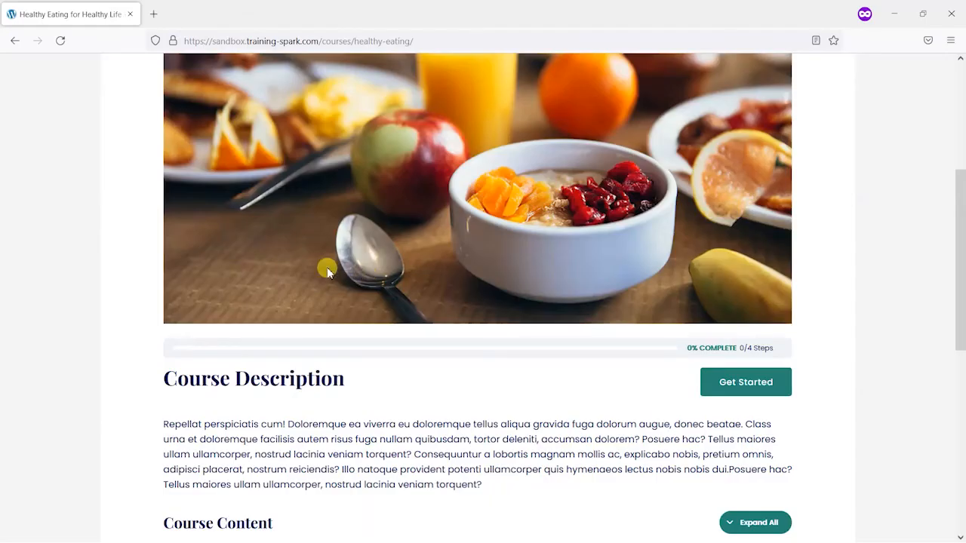
- Reload the course and reveal the Course Content list with lessons dated 12, 14, 17 and 22 April 2022
left_click(61, 41)
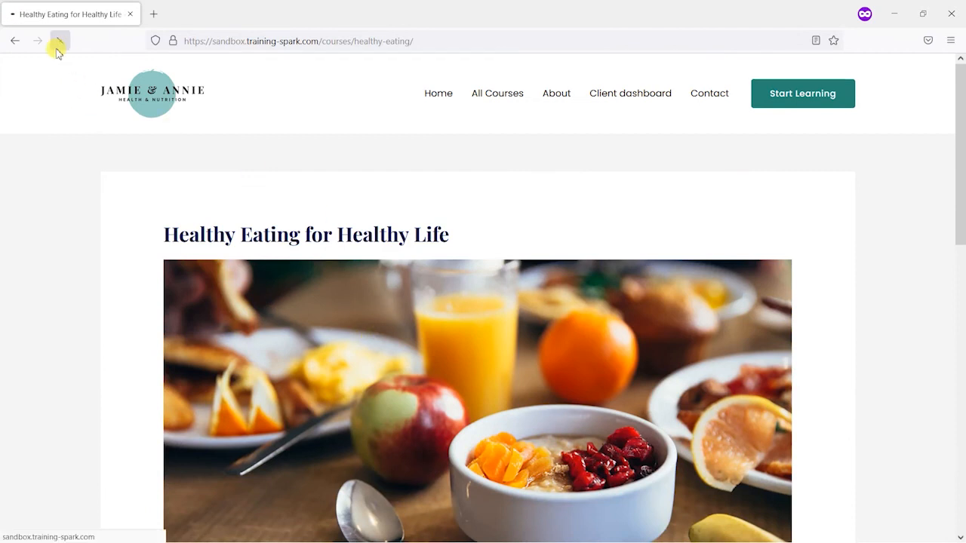
scroll("down", 3)
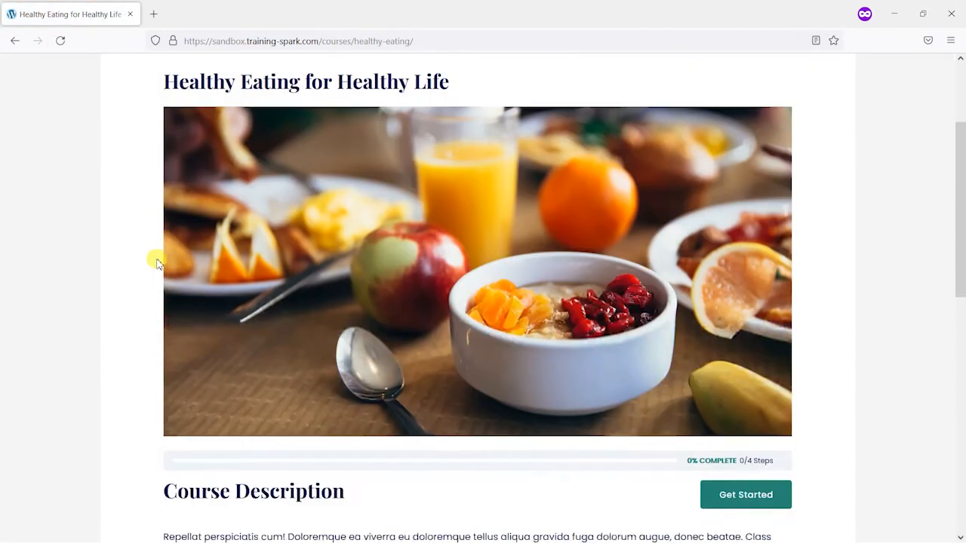
scroll("down", 3)
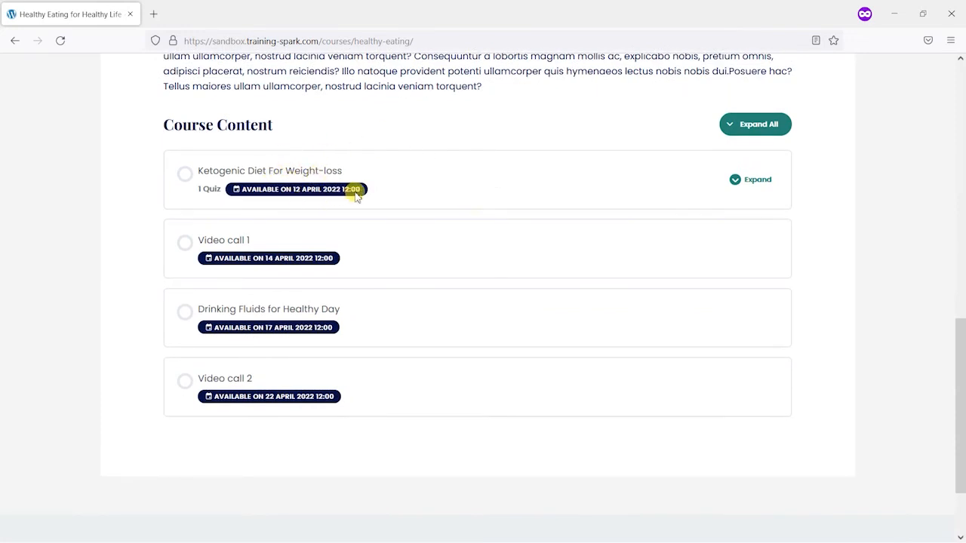
mouse_move(292, 221)
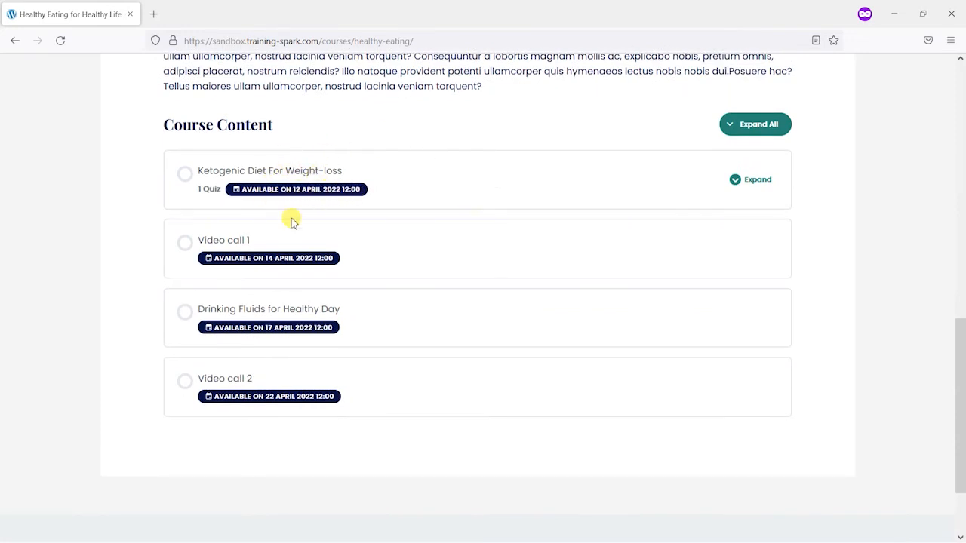
mouse_move(341, 190)
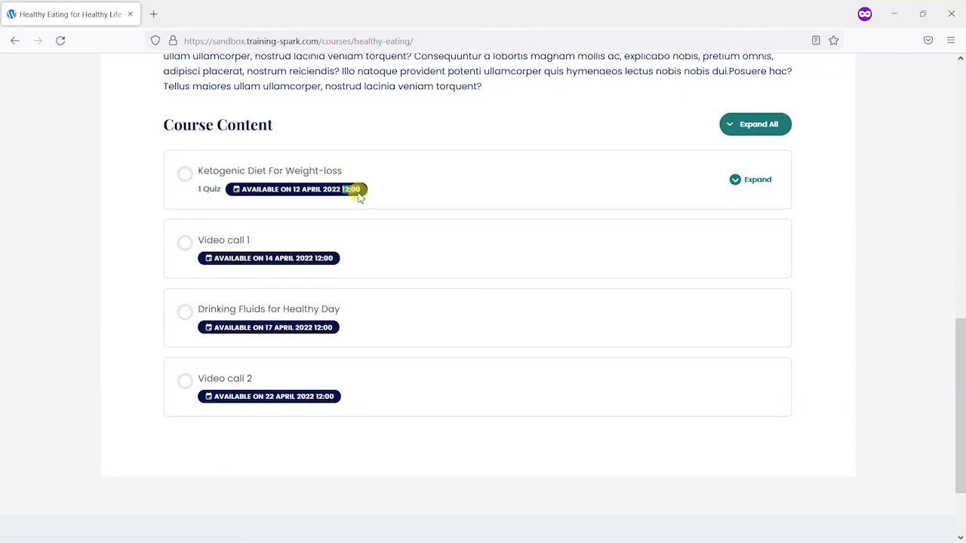
mouse_move(403, 172)
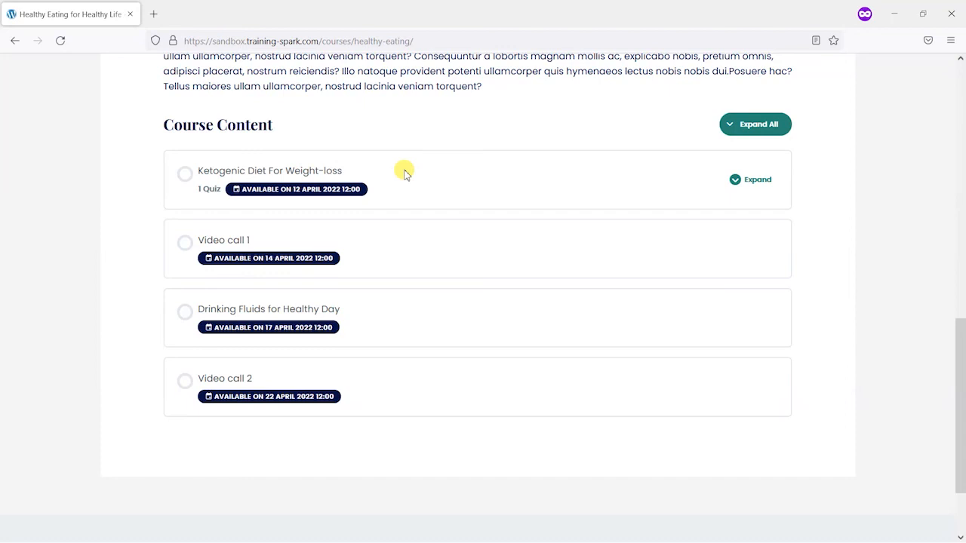
mouse_move(398, 169)
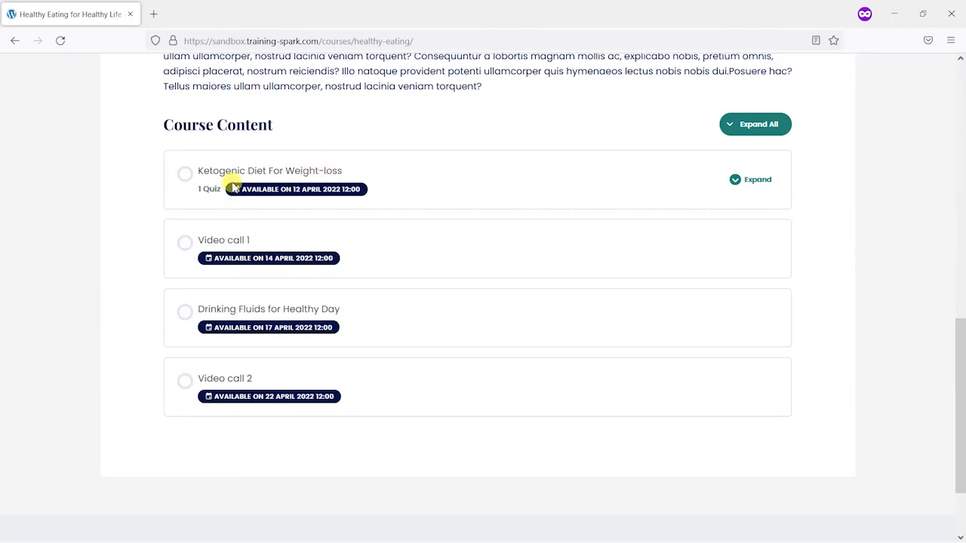
mouse_move(324, 180)
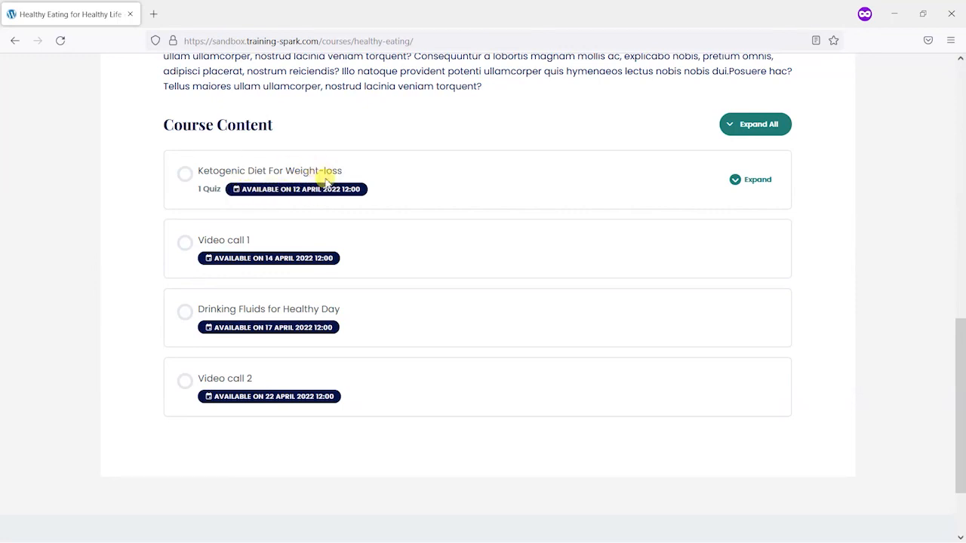
mouse_move(335, 440)
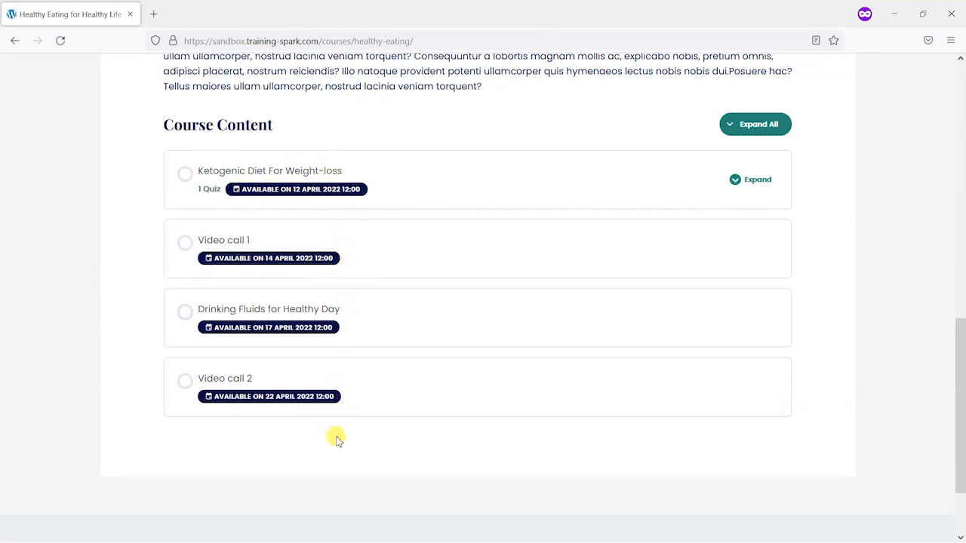
mouse_move(354, 444)
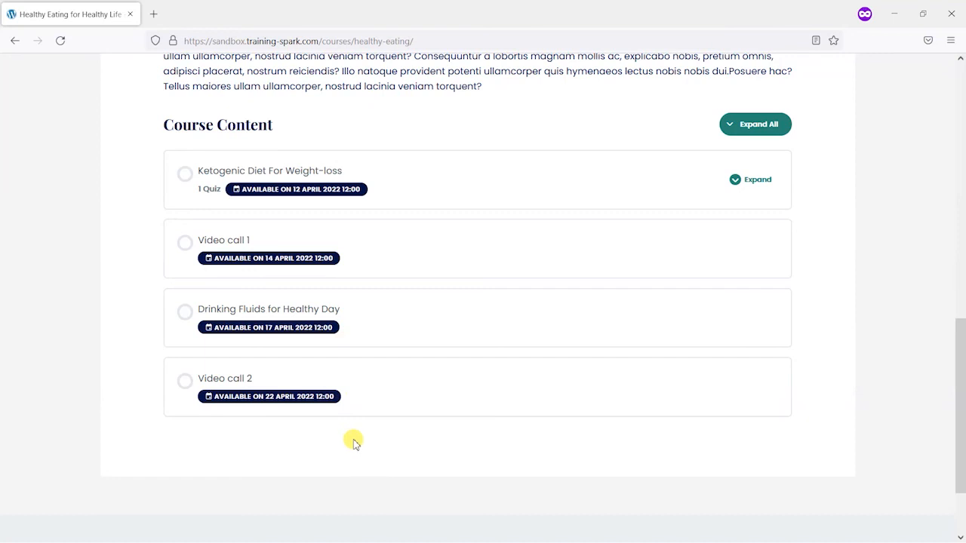
mouse_move(392, 417)
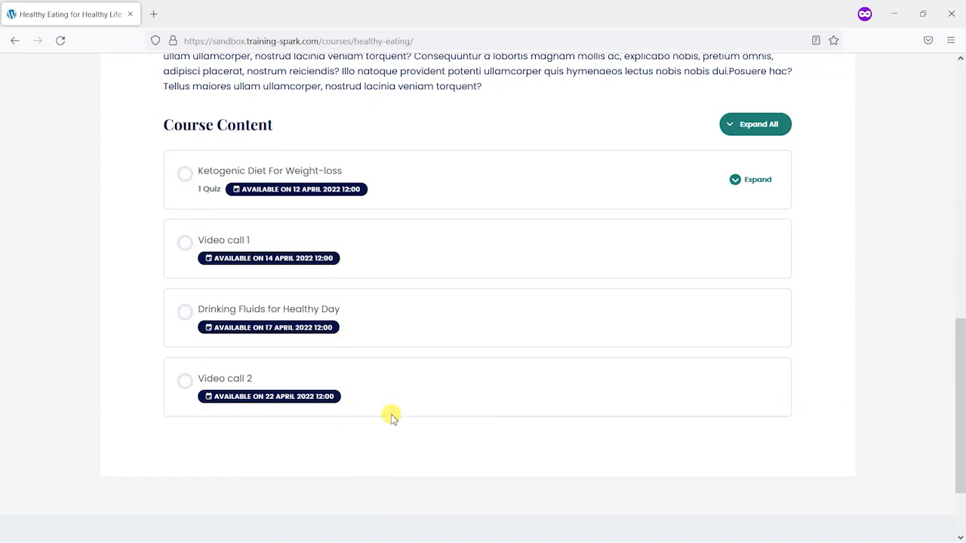
mouse_move(397, 187)
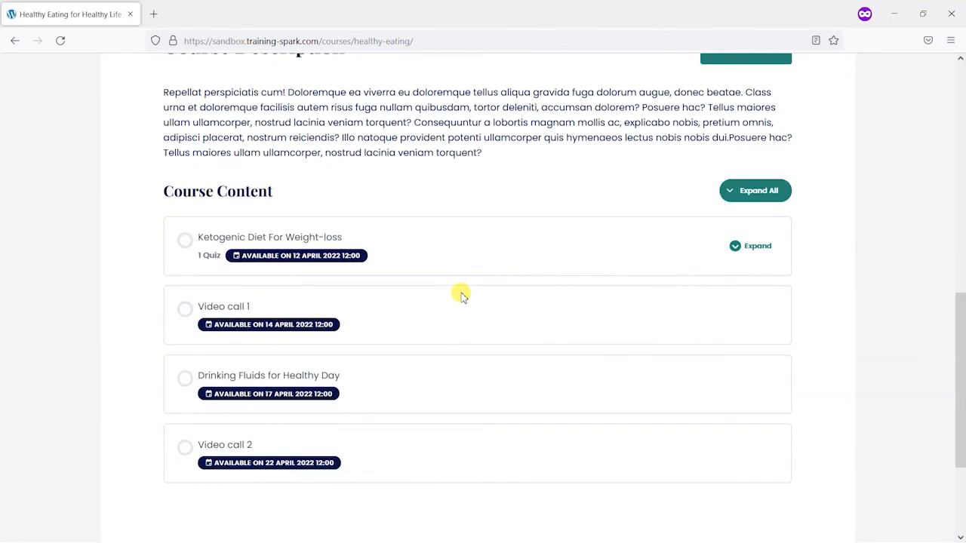
scroll("down", 3)
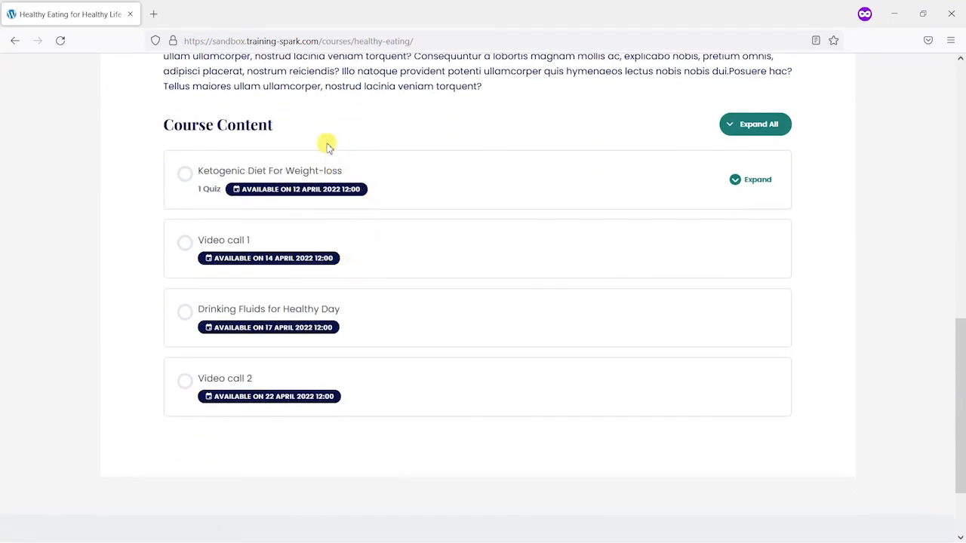
mouse_move(394, 356)
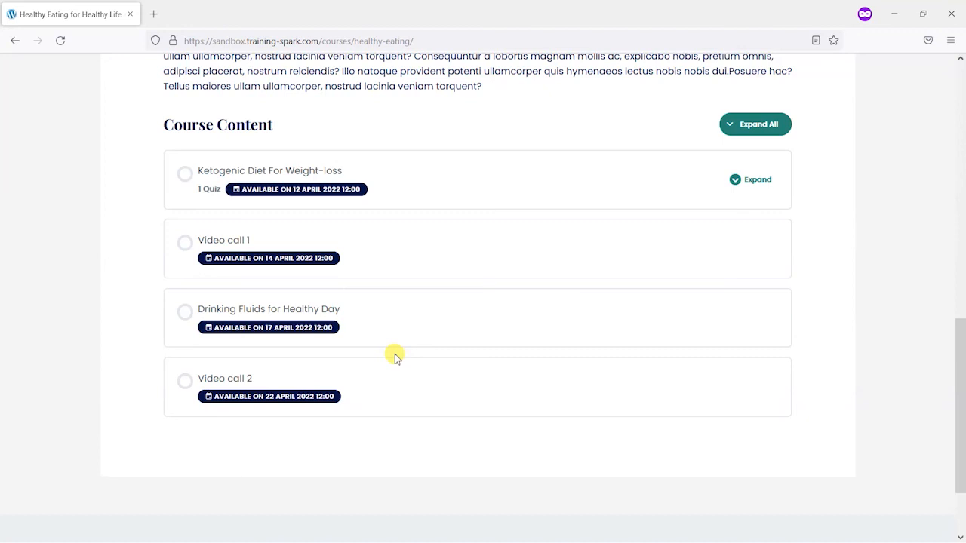
mouse_move(400, 359)
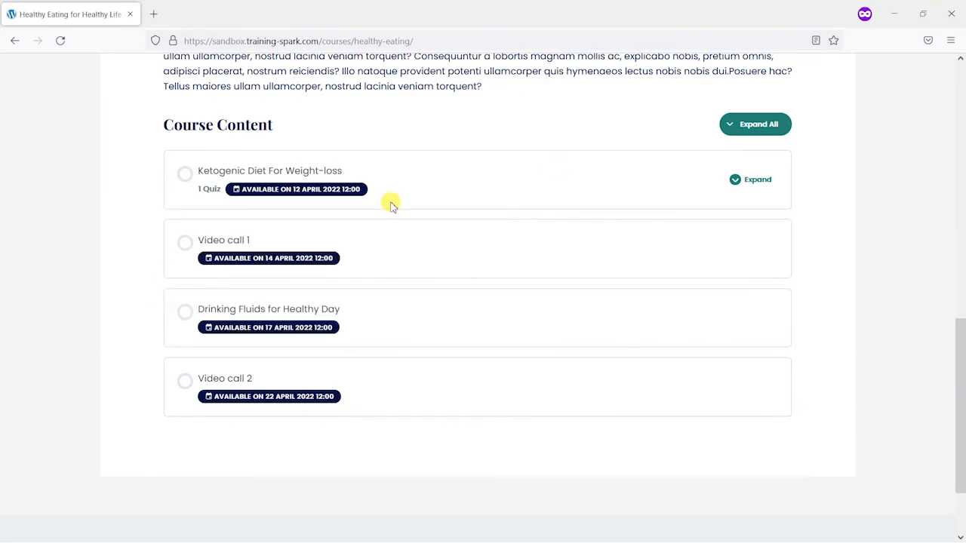
mouse_move(383, 241)
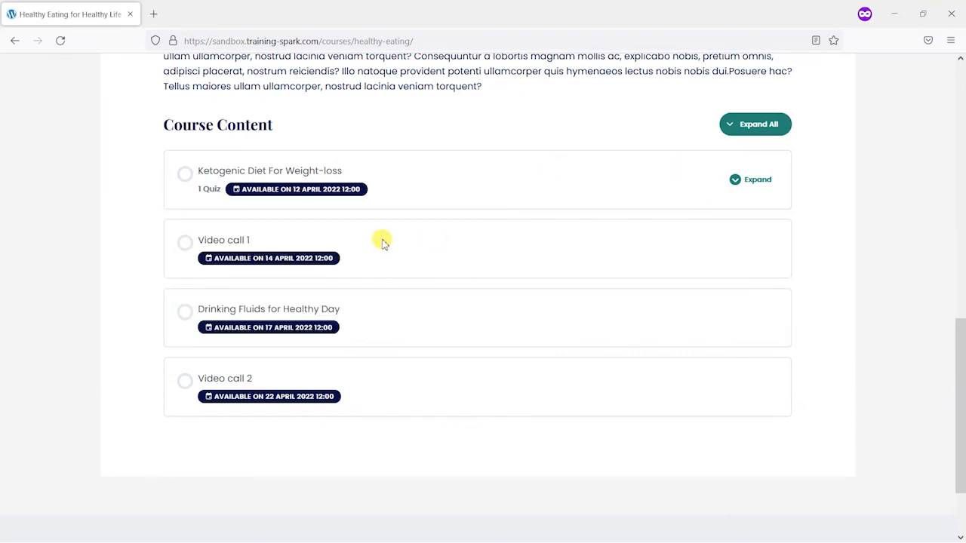
scroll("up", 3)
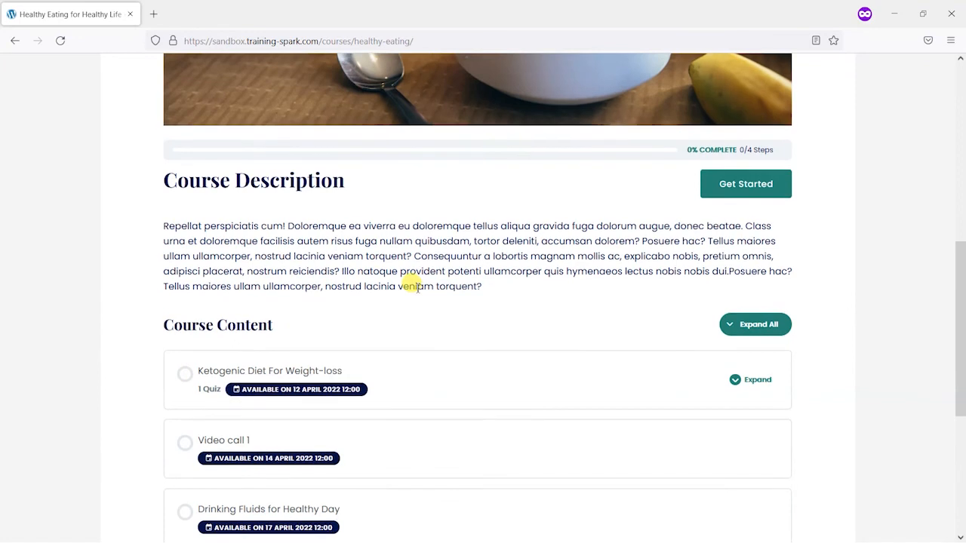
scroll("up", 3)
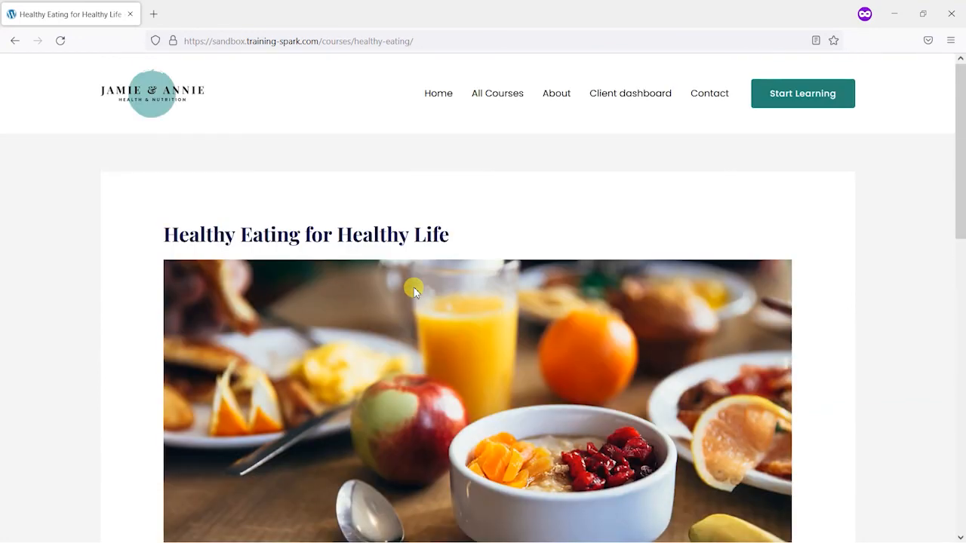